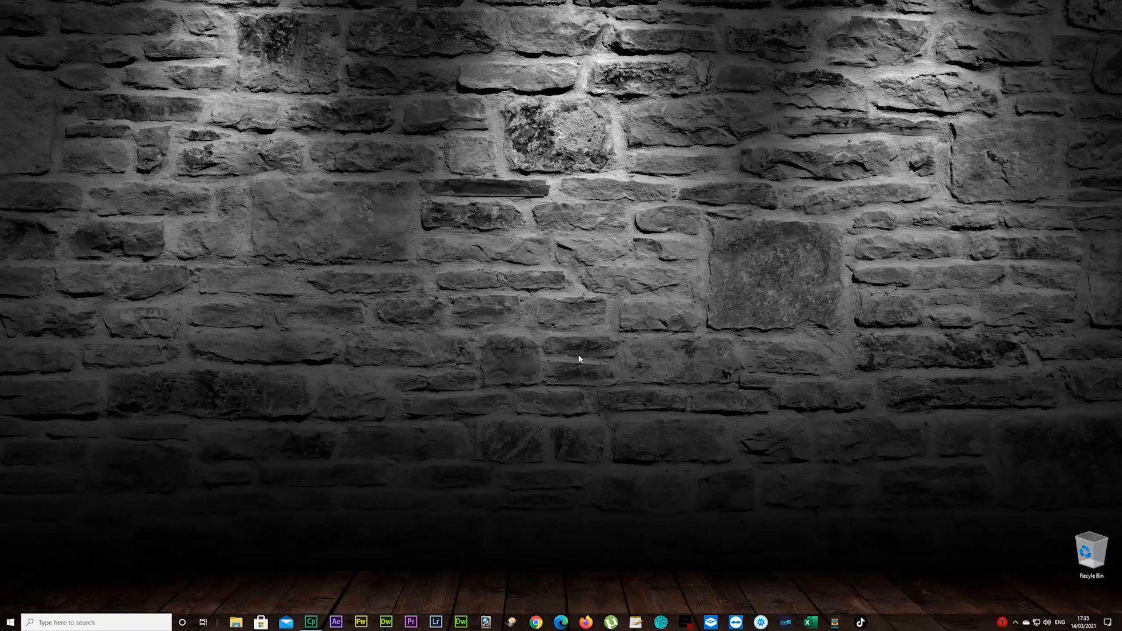
mouse_move(590, 353)
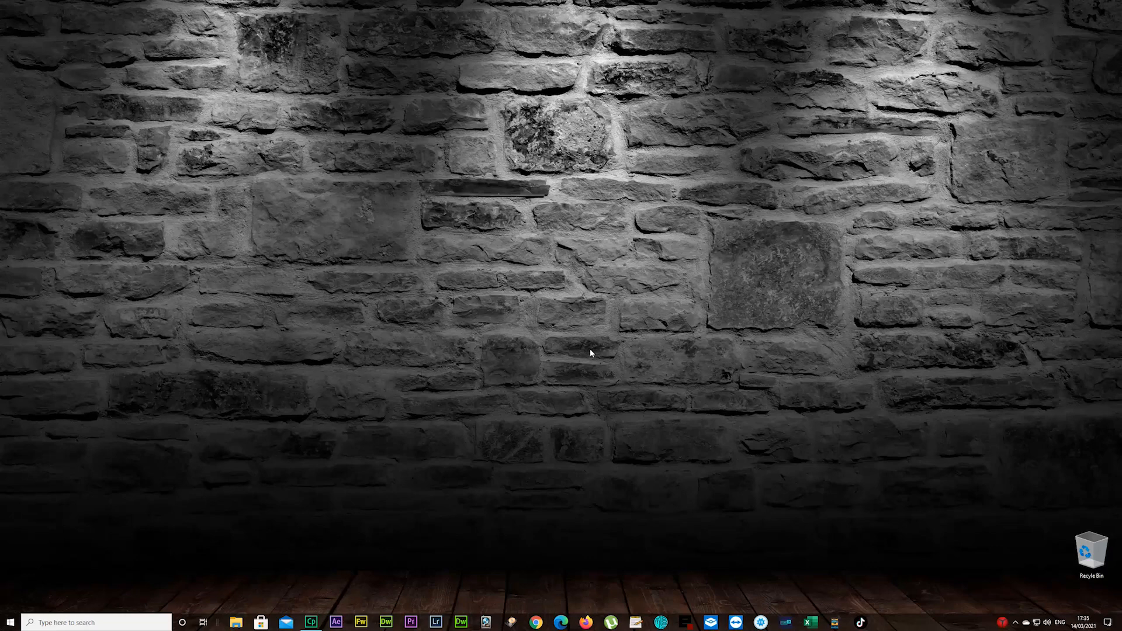
mouse_move(556, 417)
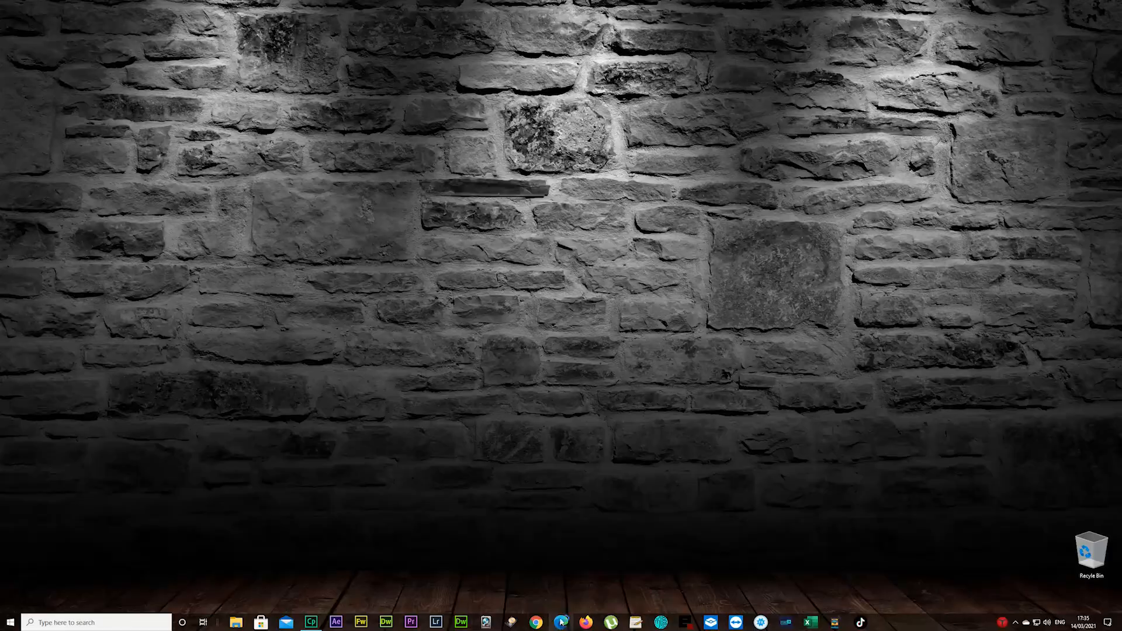
Step: Launch Edge and run a Google search for 'iconarchive'
click(561, 622)
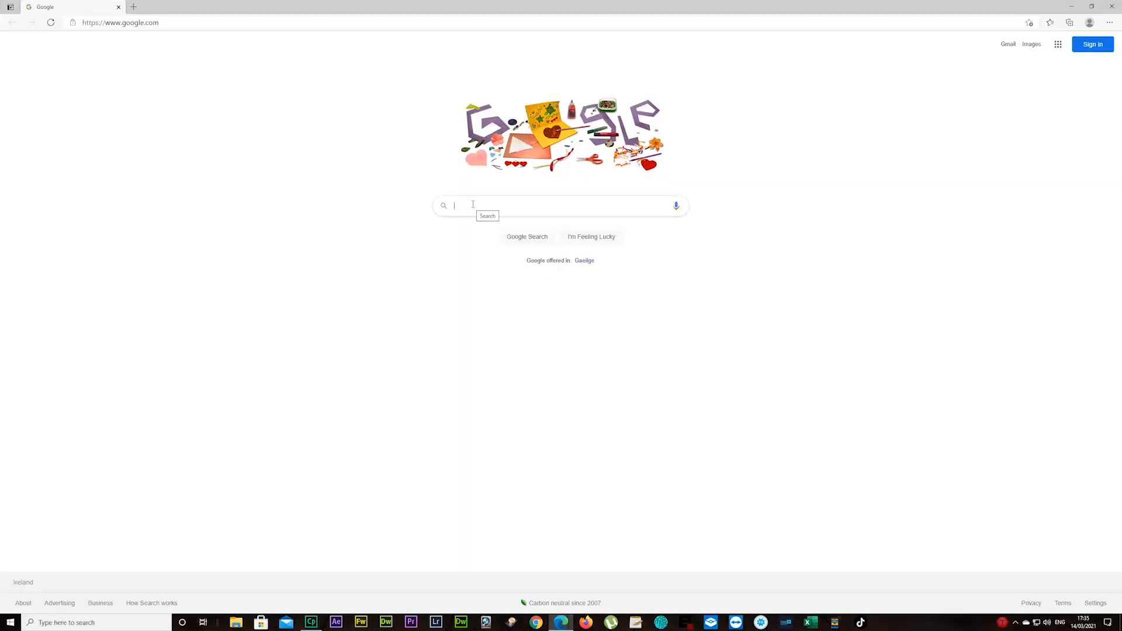
text(iconarc)
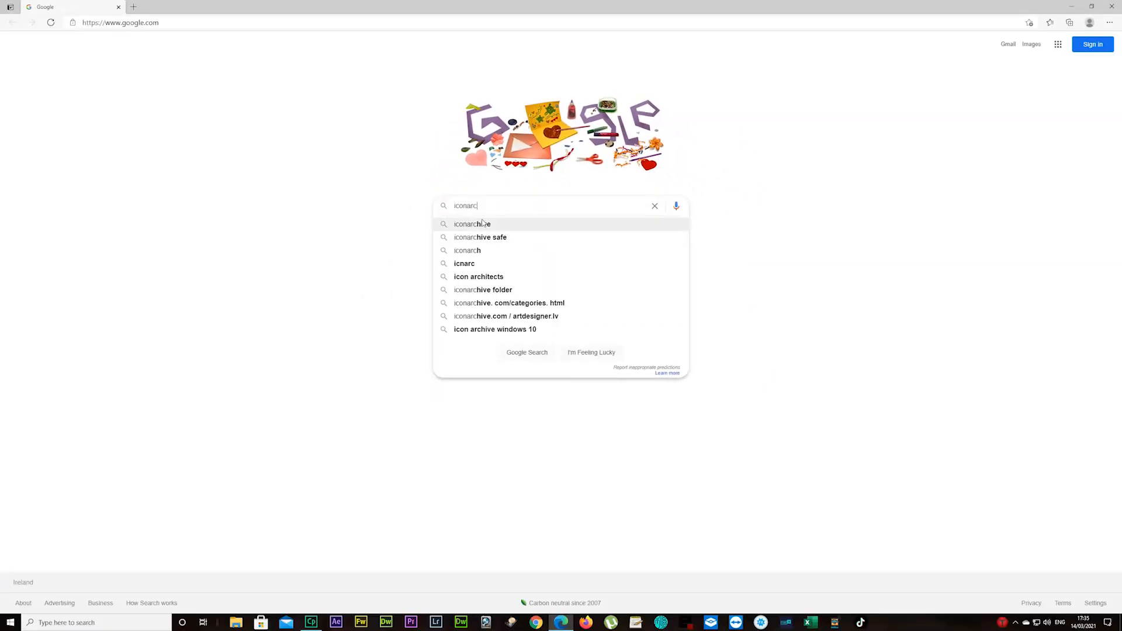
click(472, 223)
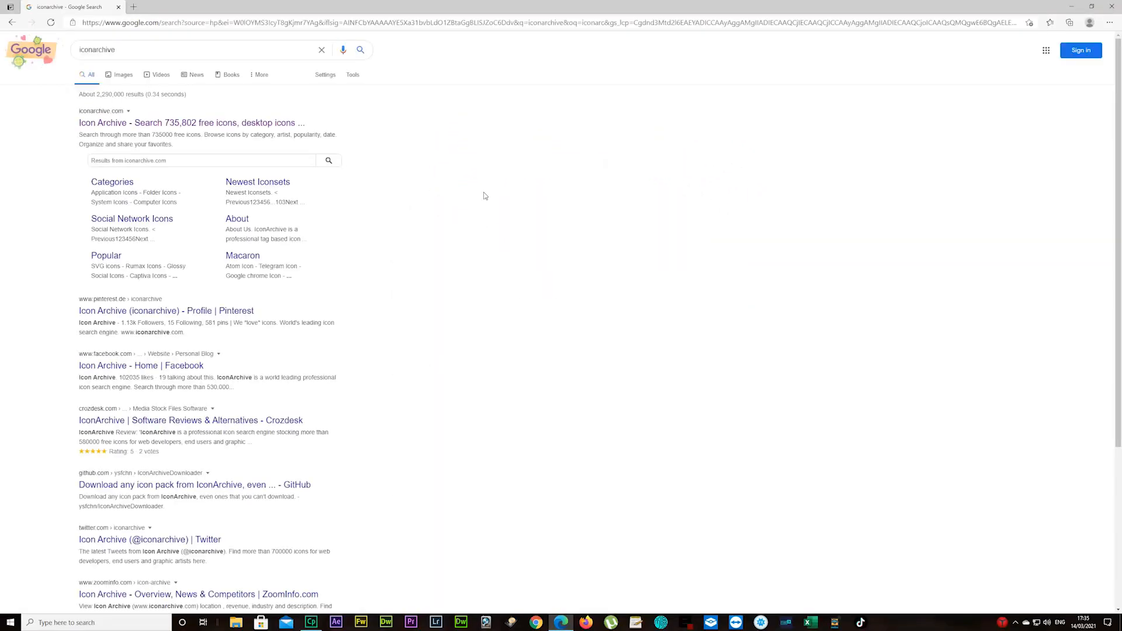
mouse_move(105, 123)
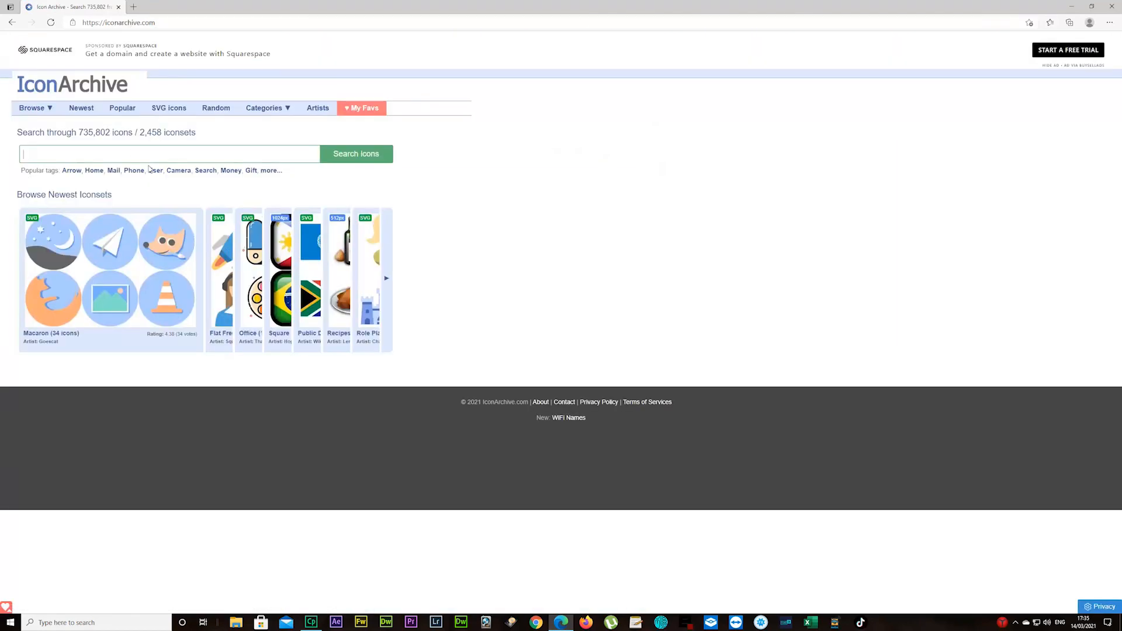
Step: On the IconArchive site, enter 'recycle bin' as the search term
text(rec)
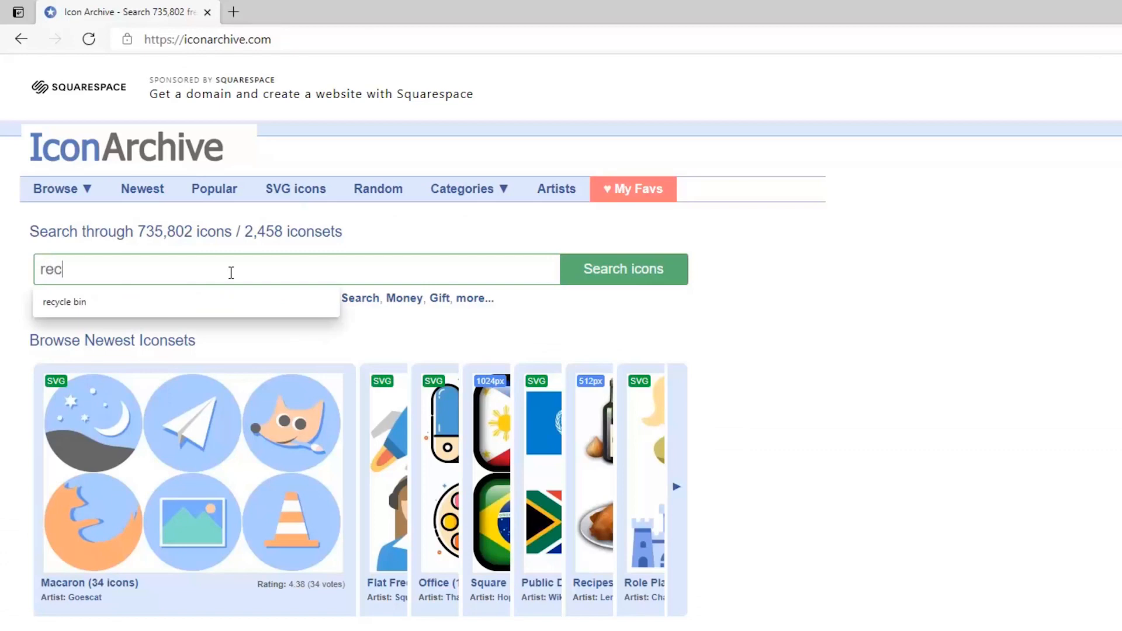
click(63, 301)
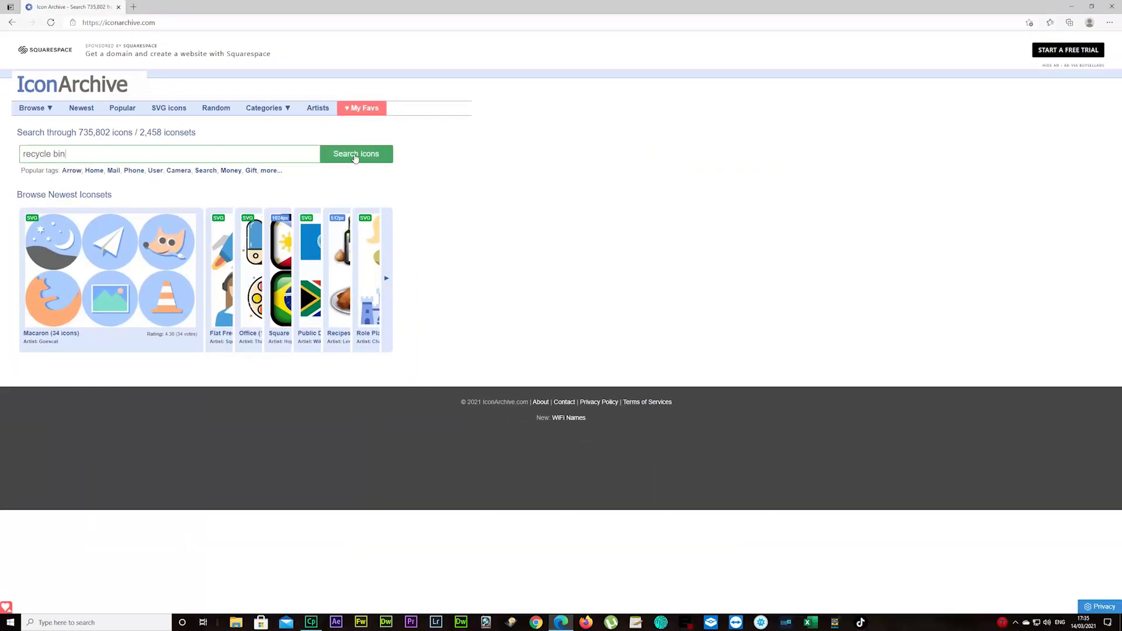
Step: Search IconArchive for recycle bin icons and page through results up to page six
click(355, 154)
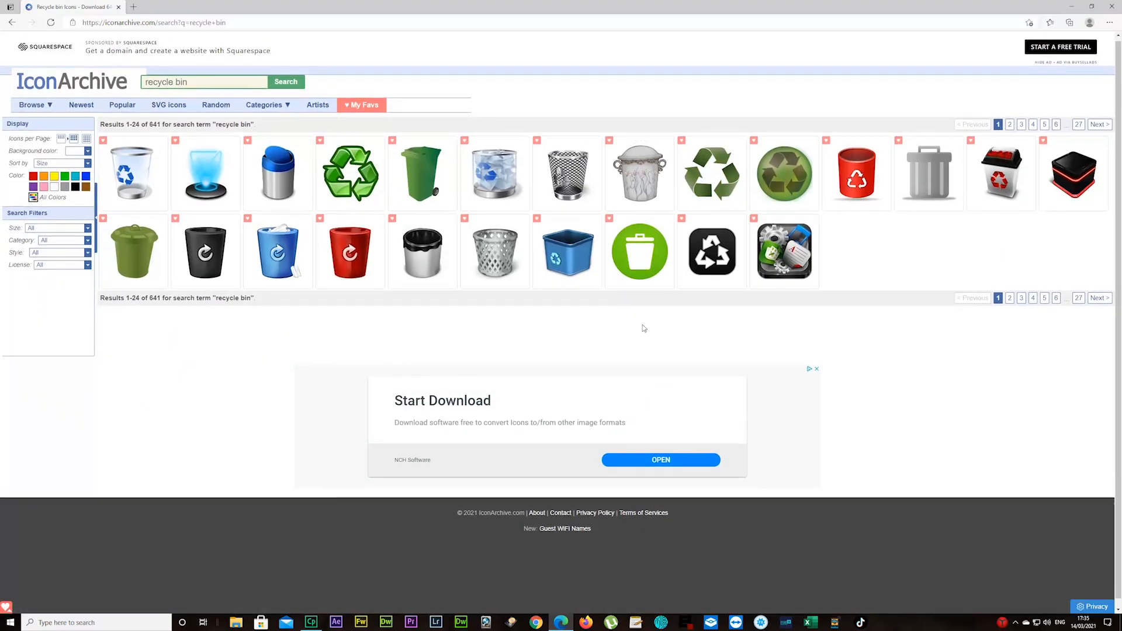
mouse_move(970, 350)
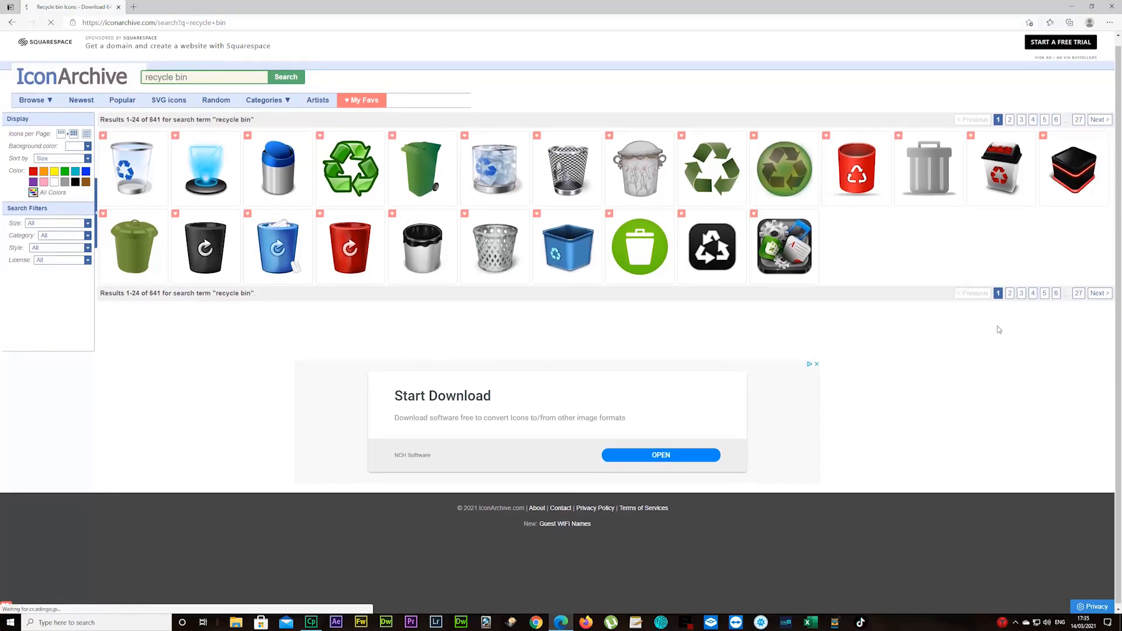
click(1009, 119)
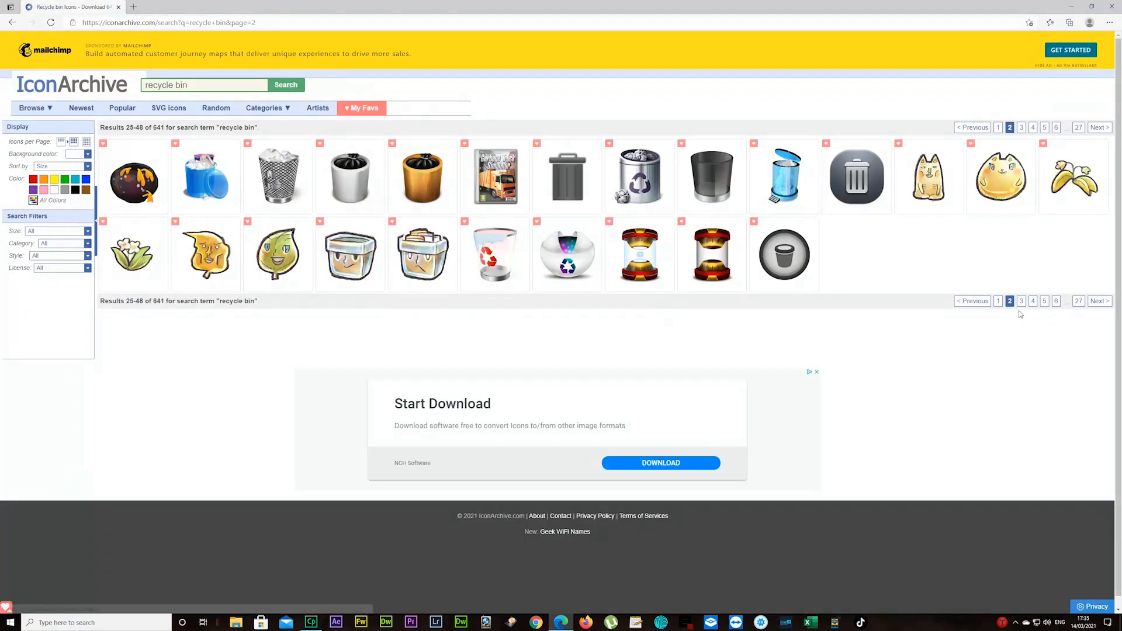
click(1021, 128)
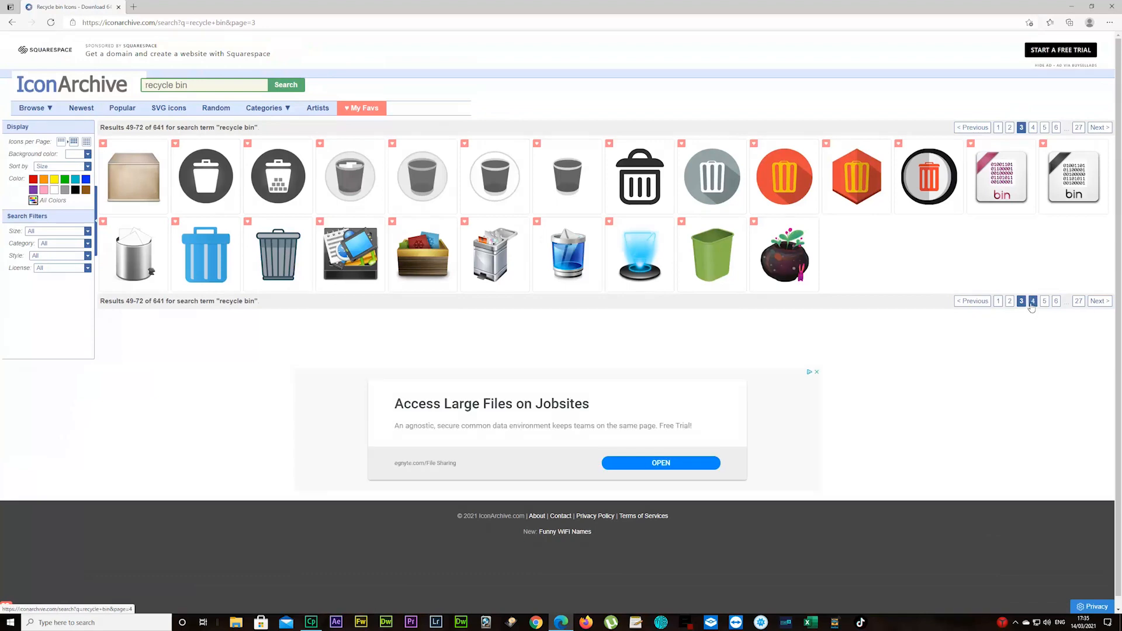
click(1033, 301)
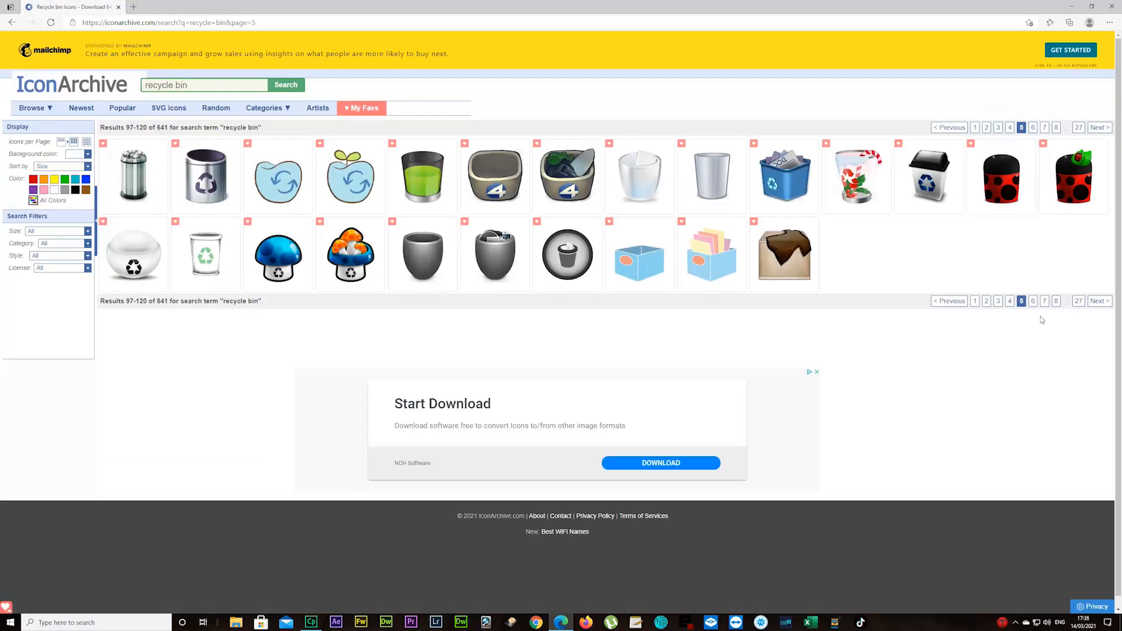
click(1033, 126)
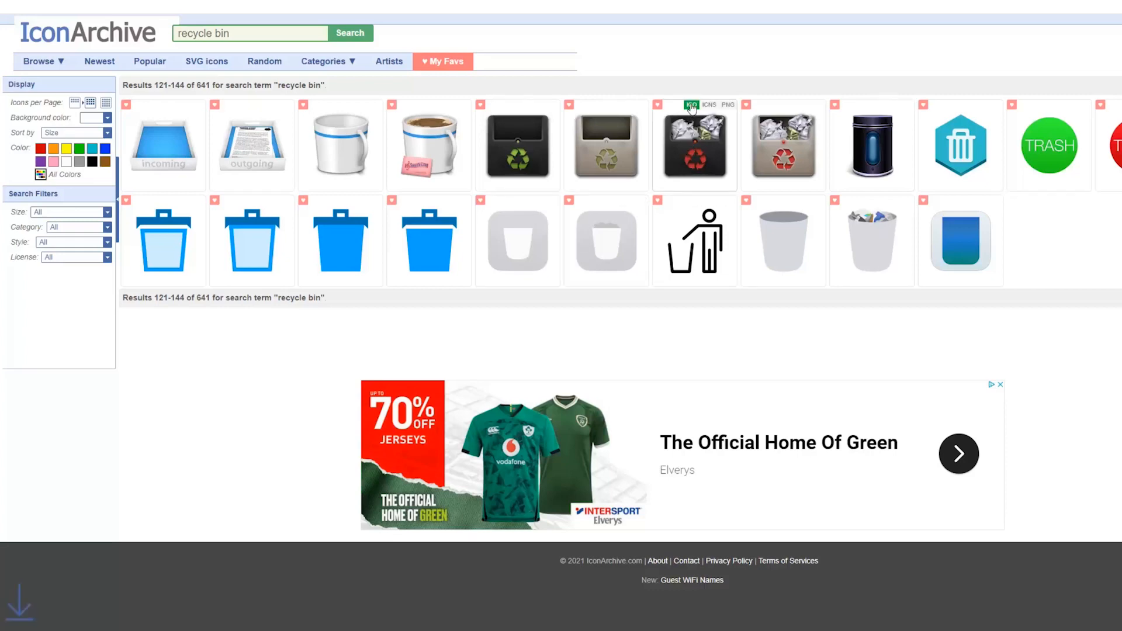
mouse_move(1058, 367)
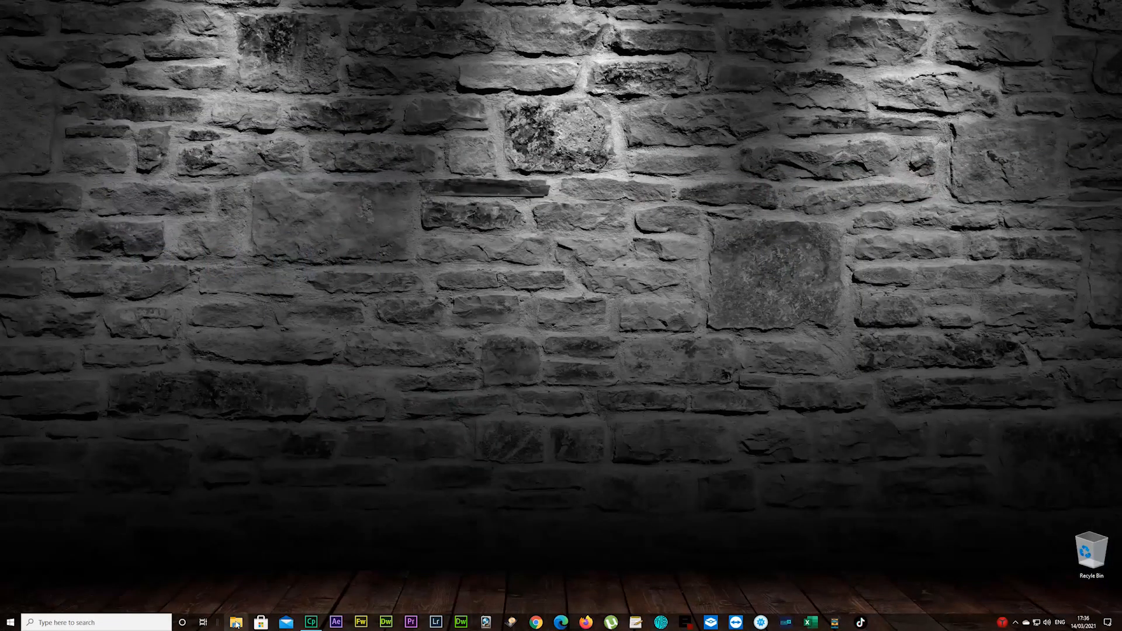
Step: From Downloads go to the Windows (C:) drive and create a new folder named Icons
click(236, 621)
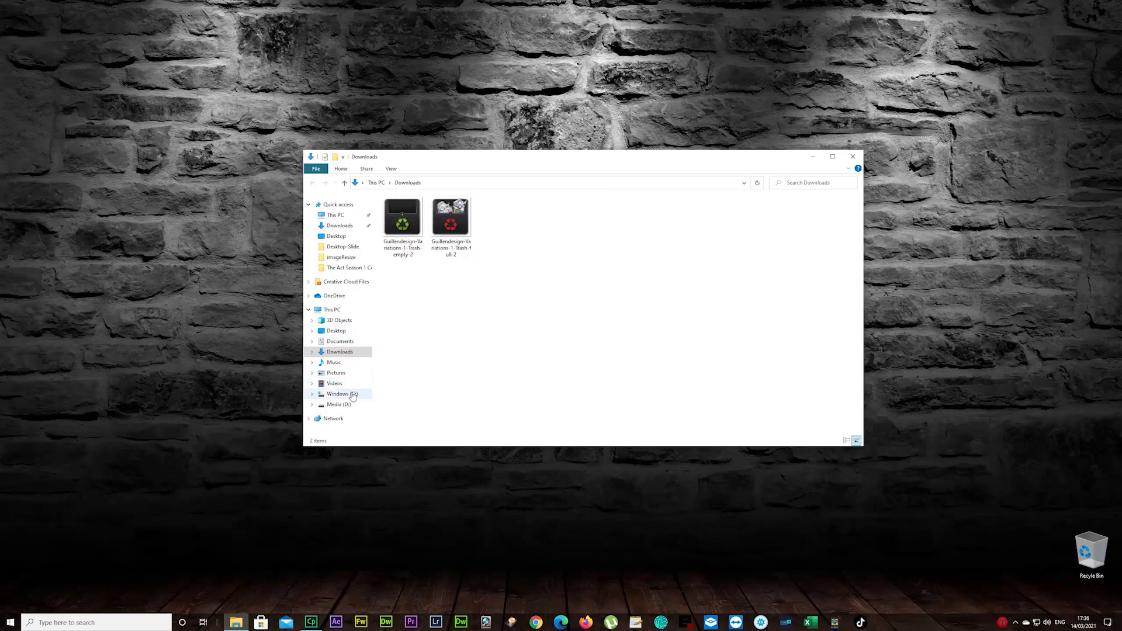
click(339, 394)
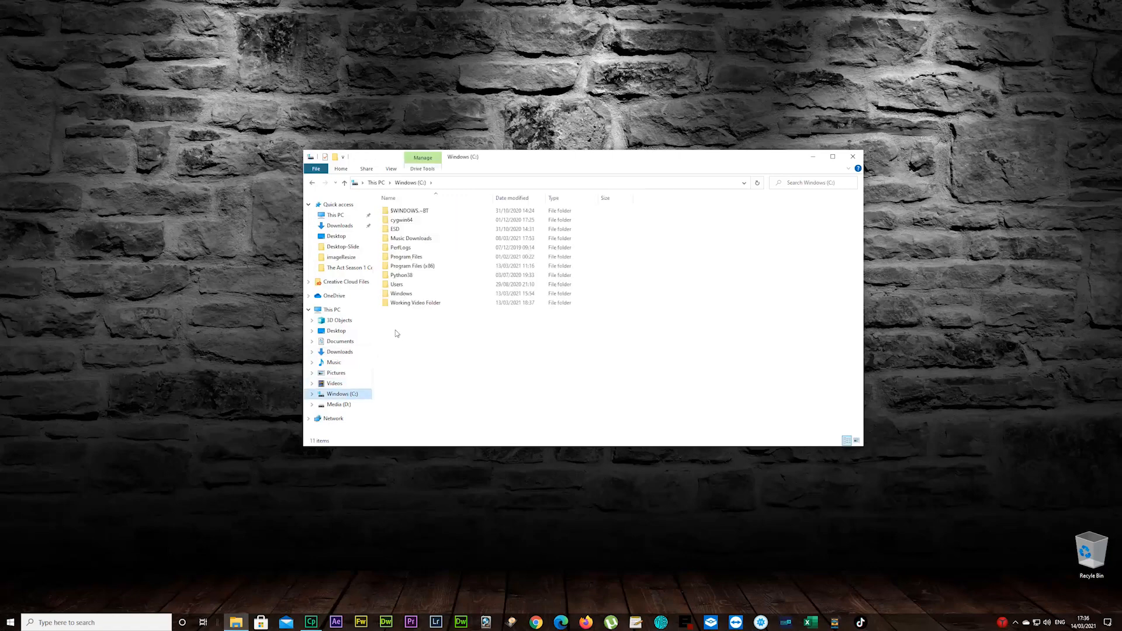
right_click(397, 333)
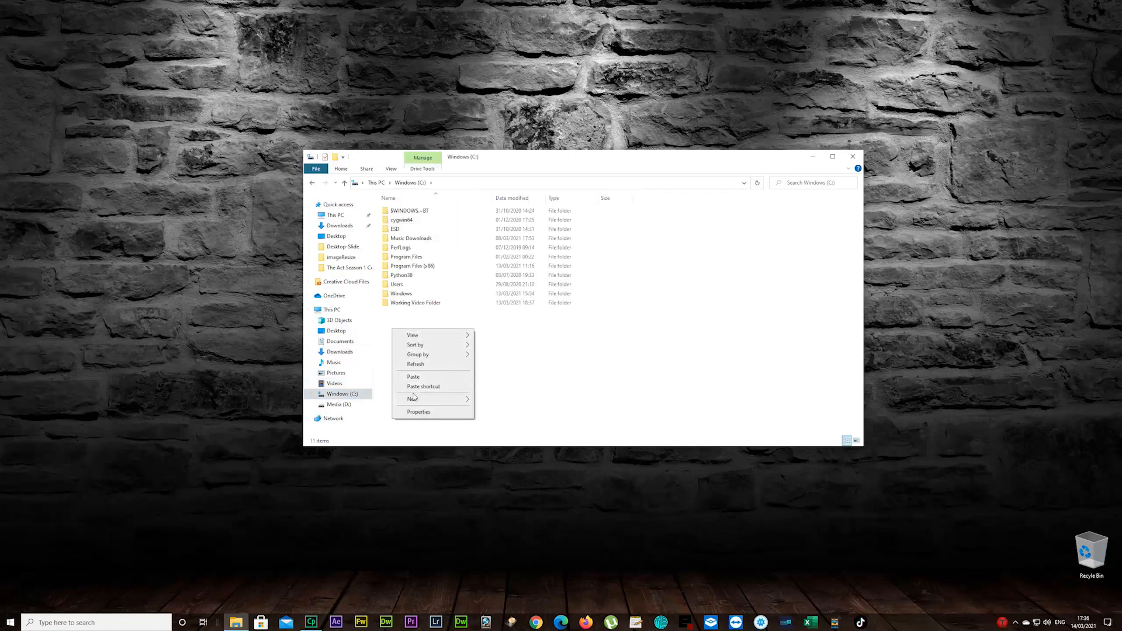
mouse_move(413, 398)
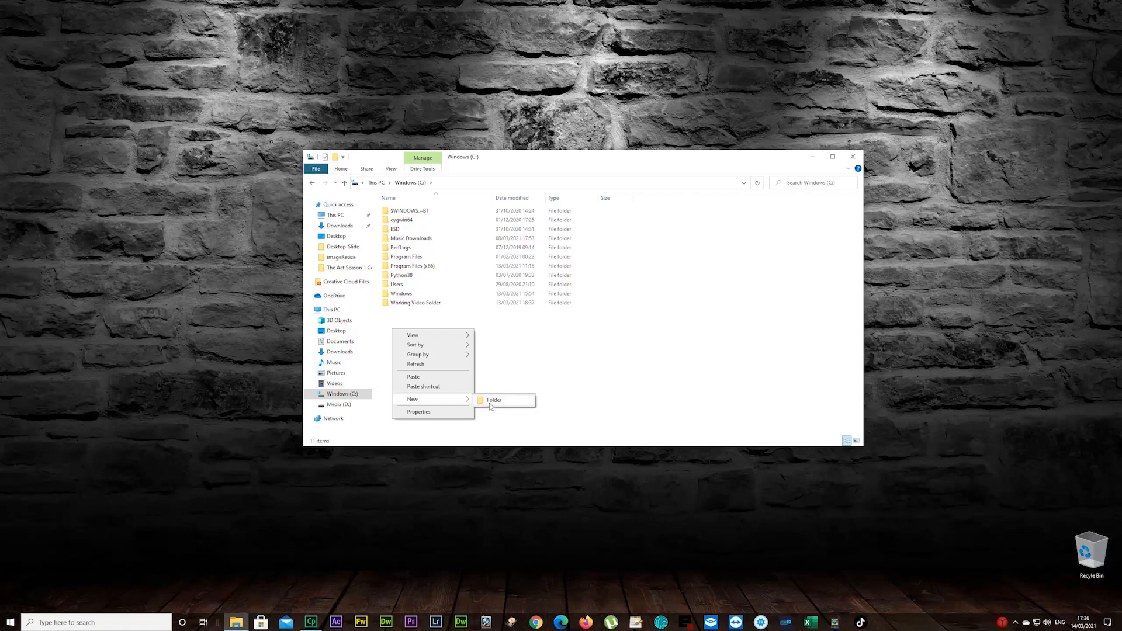
click(493, 400)
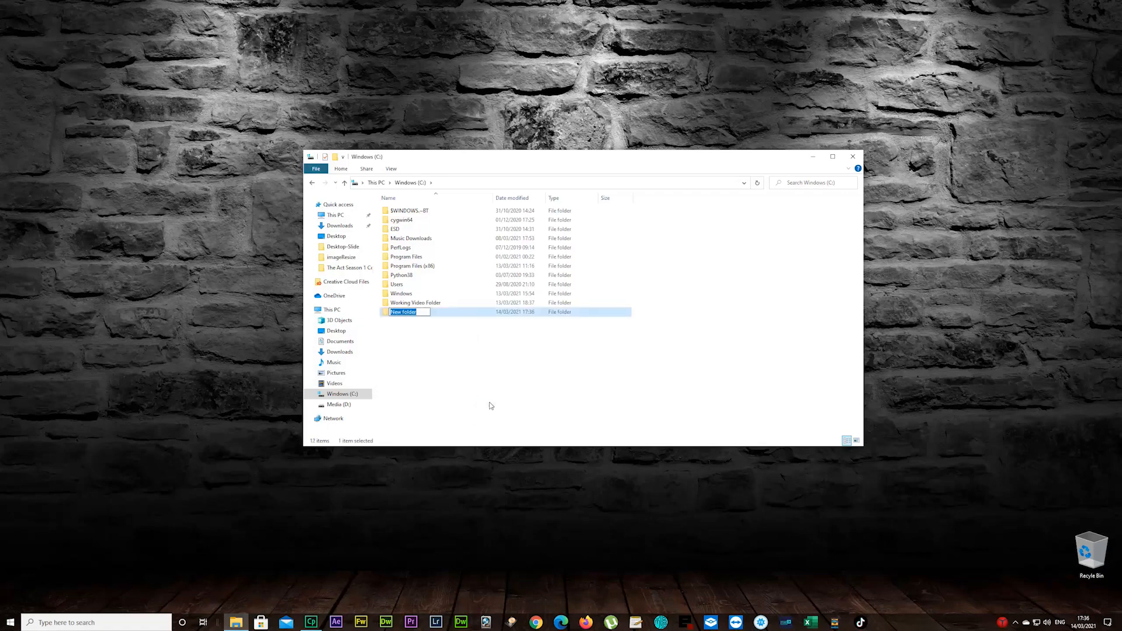
text(Icons)
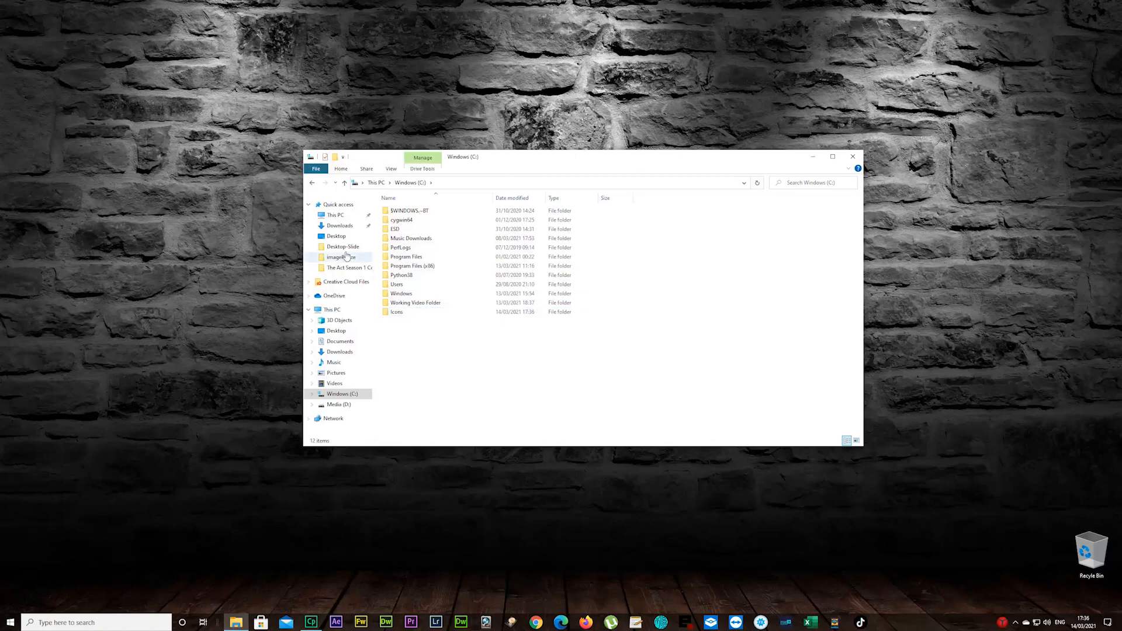
Step: Move the two downloaded trash icons from Downloads into the new Icons folder
click(339, 225)
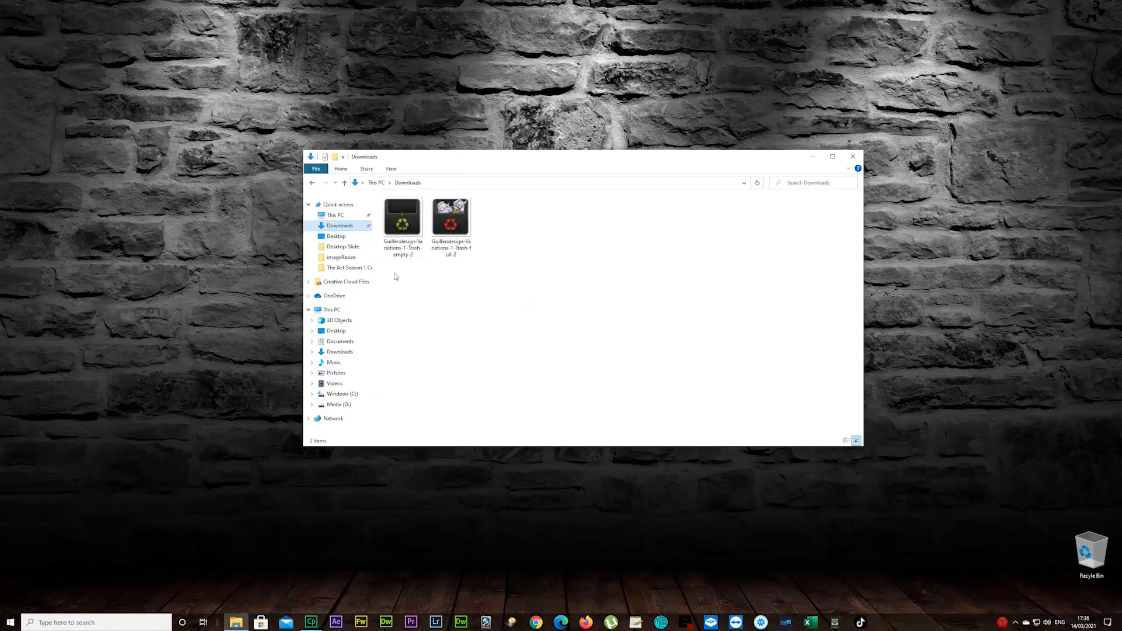
mouse_move(368, 382)
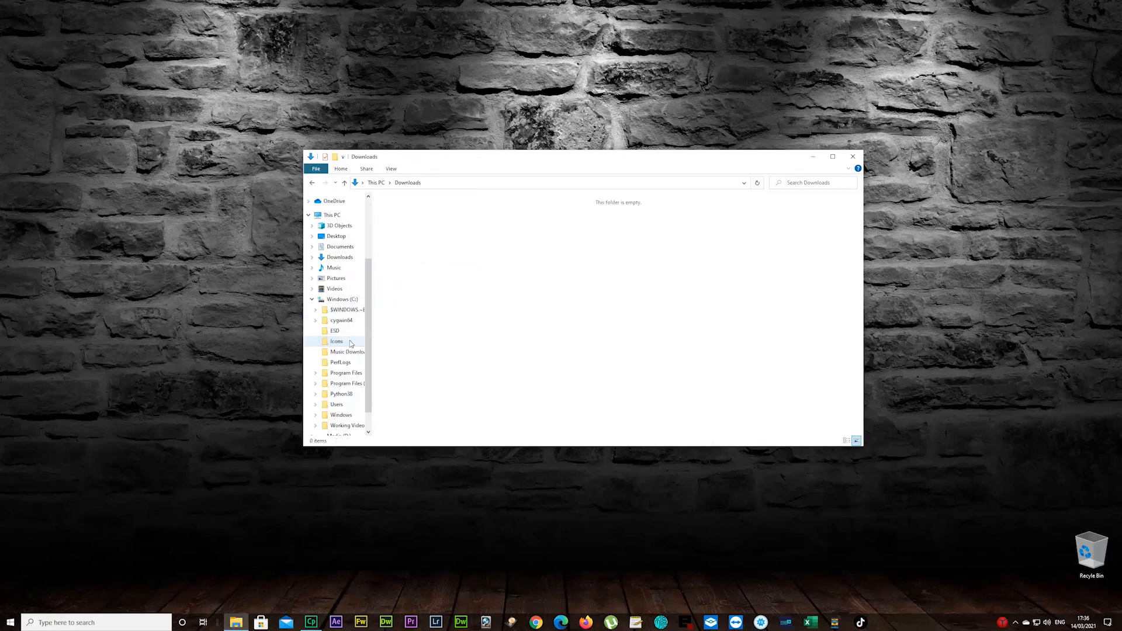
click(336, 342)
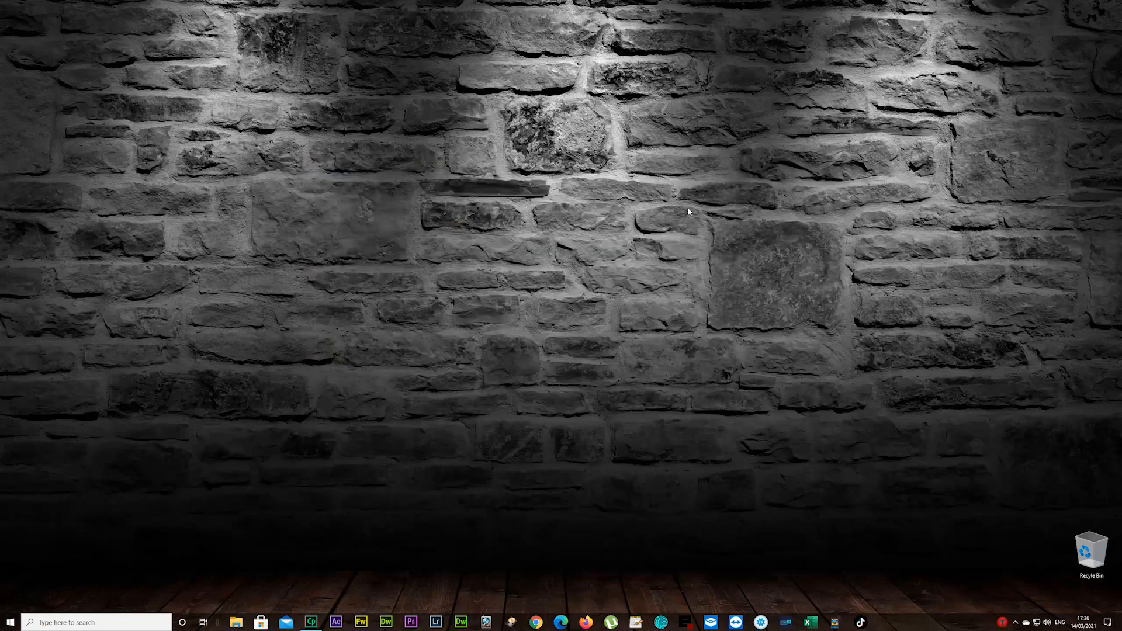
mouse_move(543, 220)
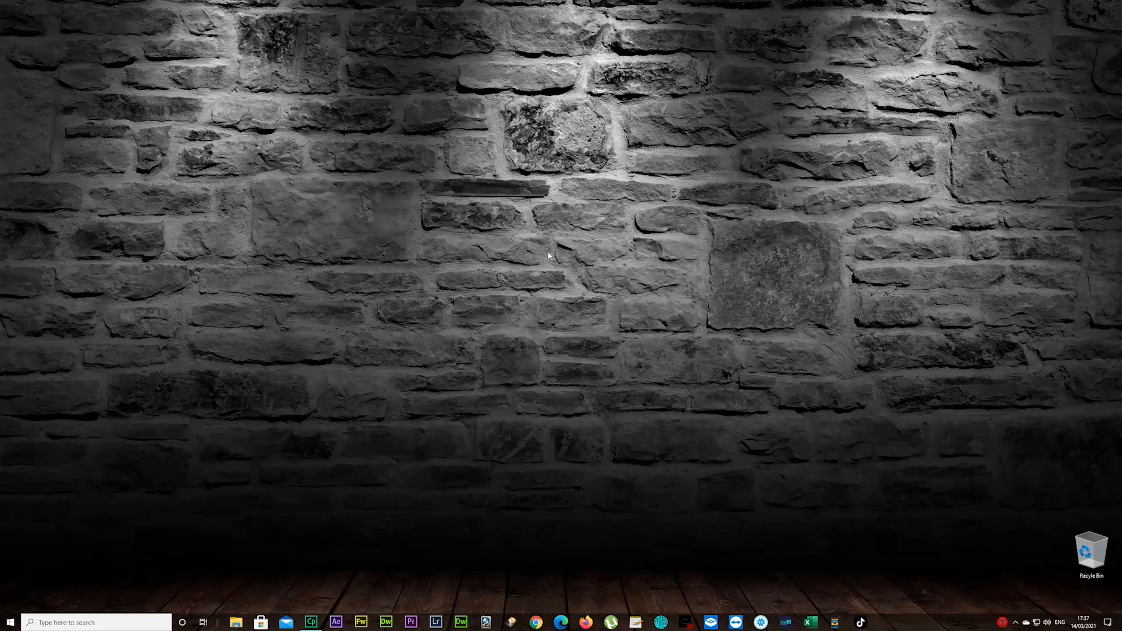
Step: From the desktop menu reach Personalization > Themes and launch Desktop icon settings
right_click(552, 255)
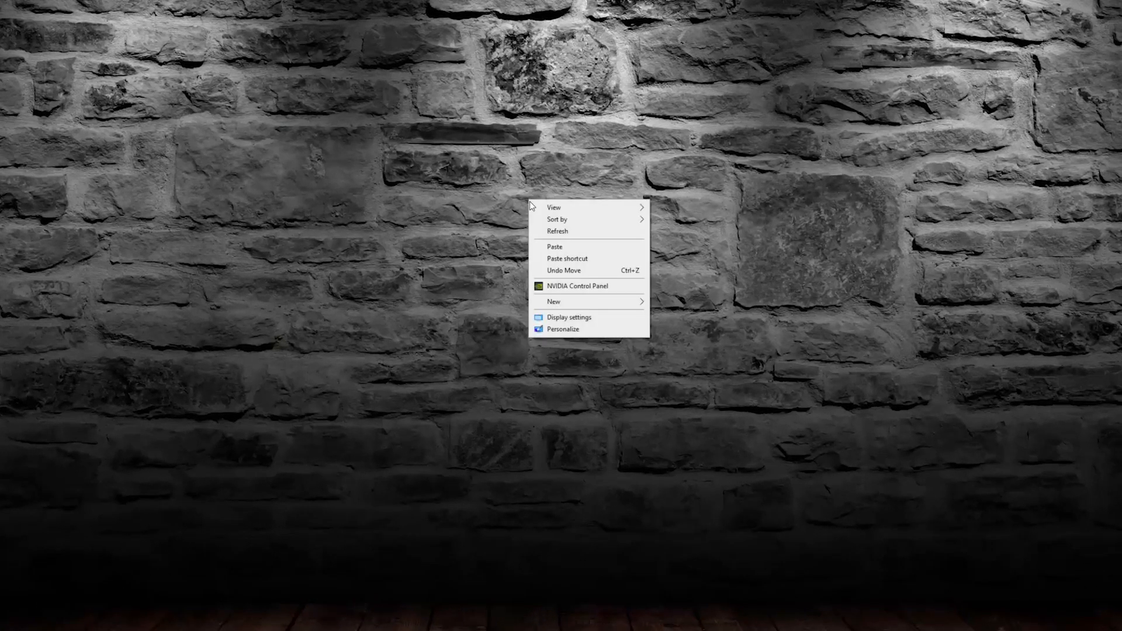
mouse_move(556, 331)
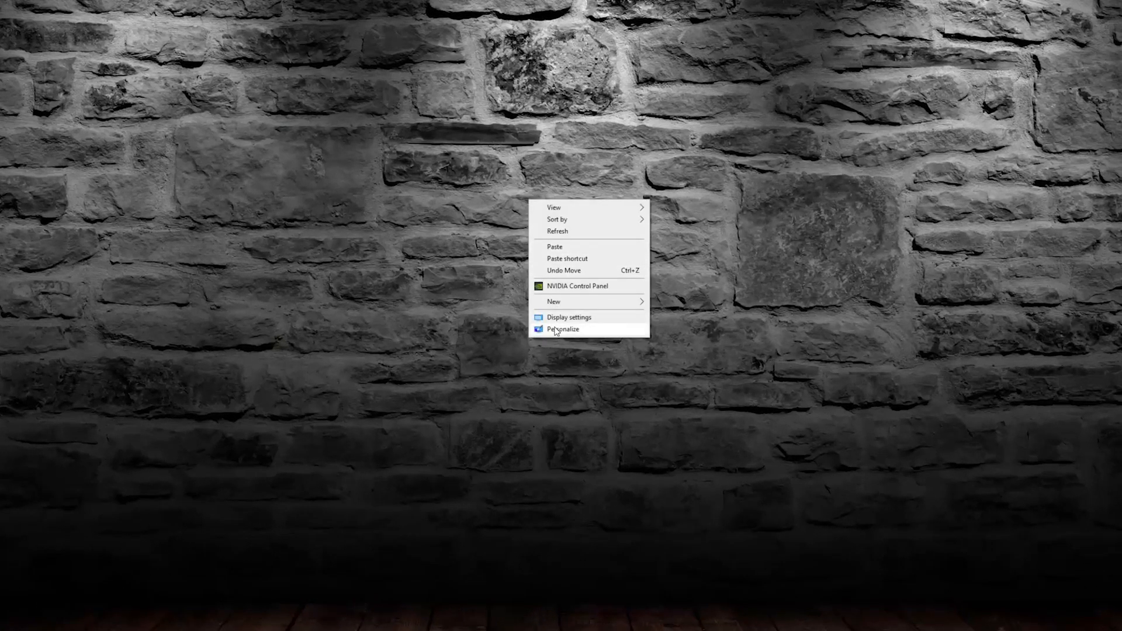
click(562, 330)
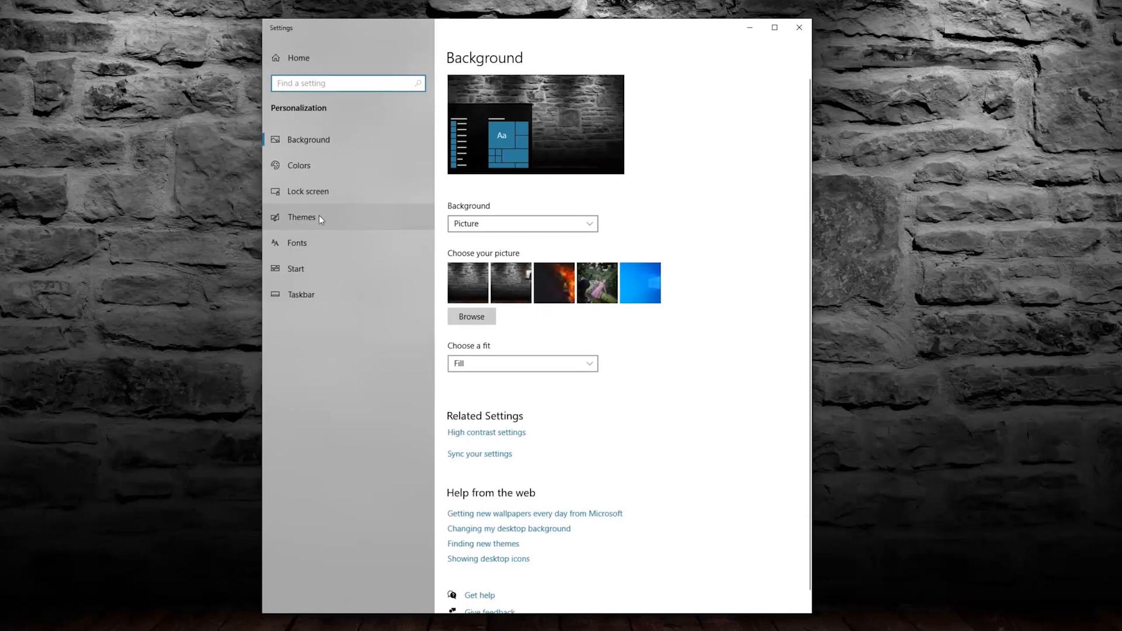
click(300, 217)
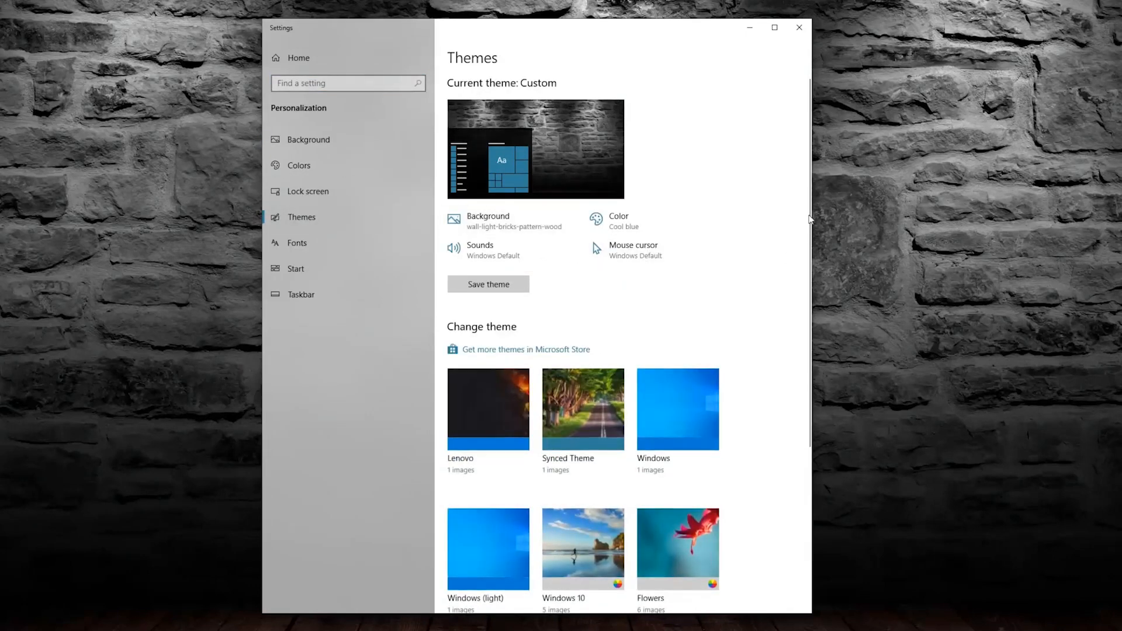
scroll(down, 3)
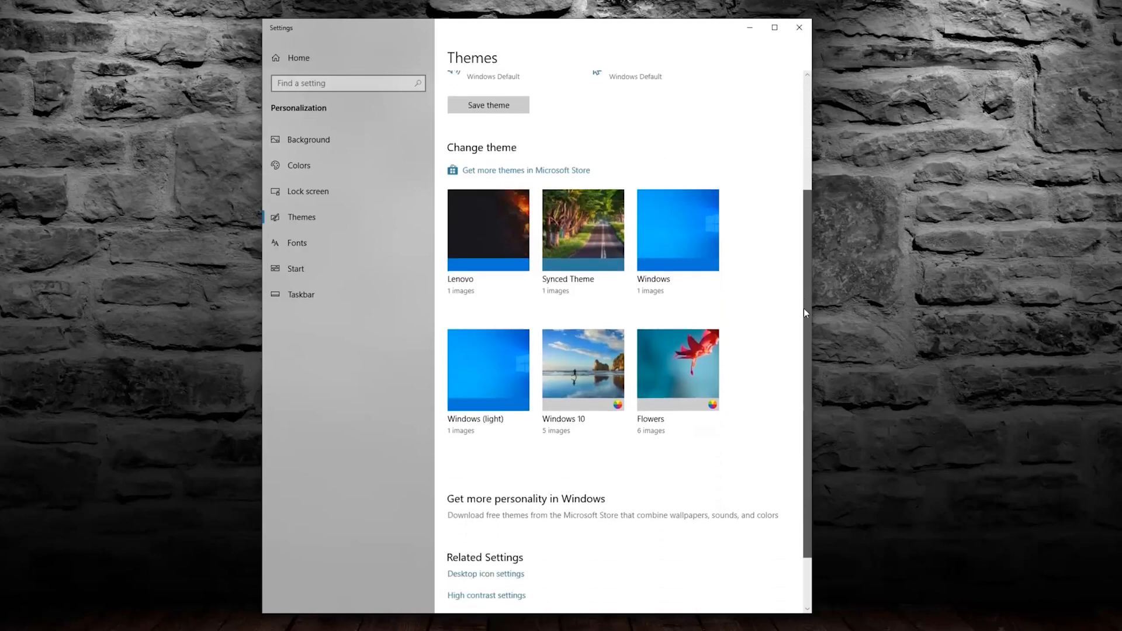
scroll(down, 3)
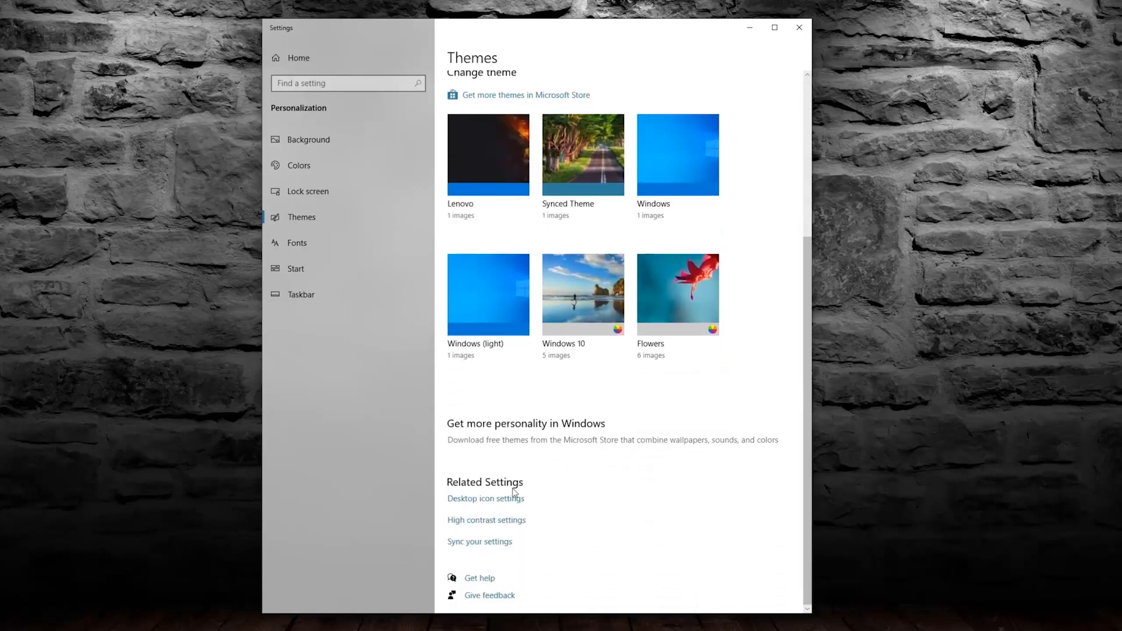
mouse_move(490, 505)
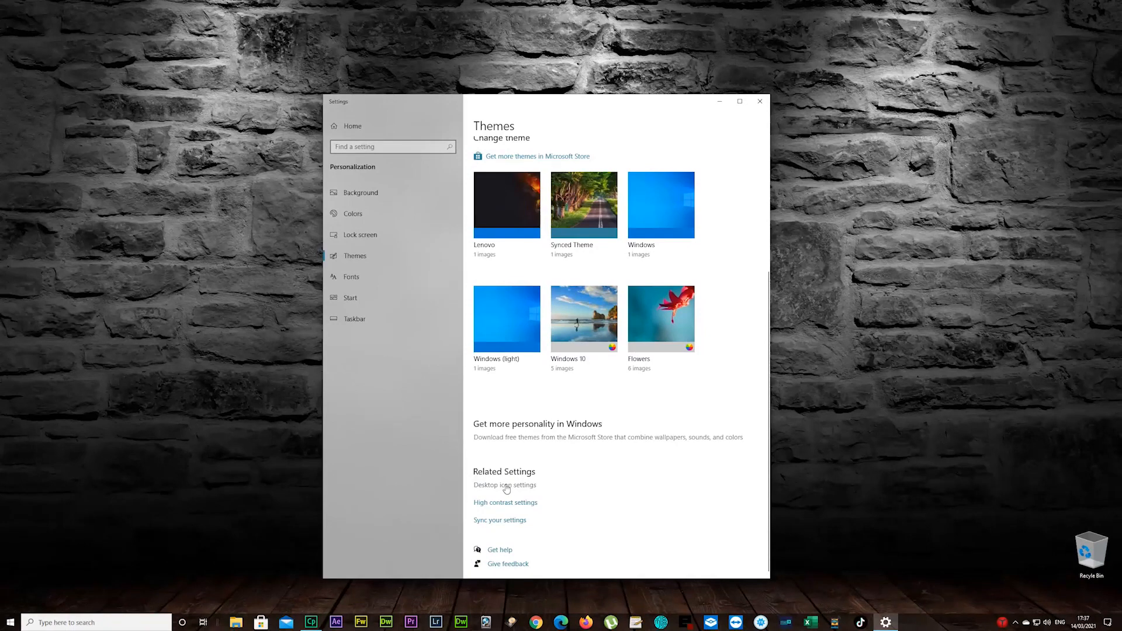
click(505, 485)
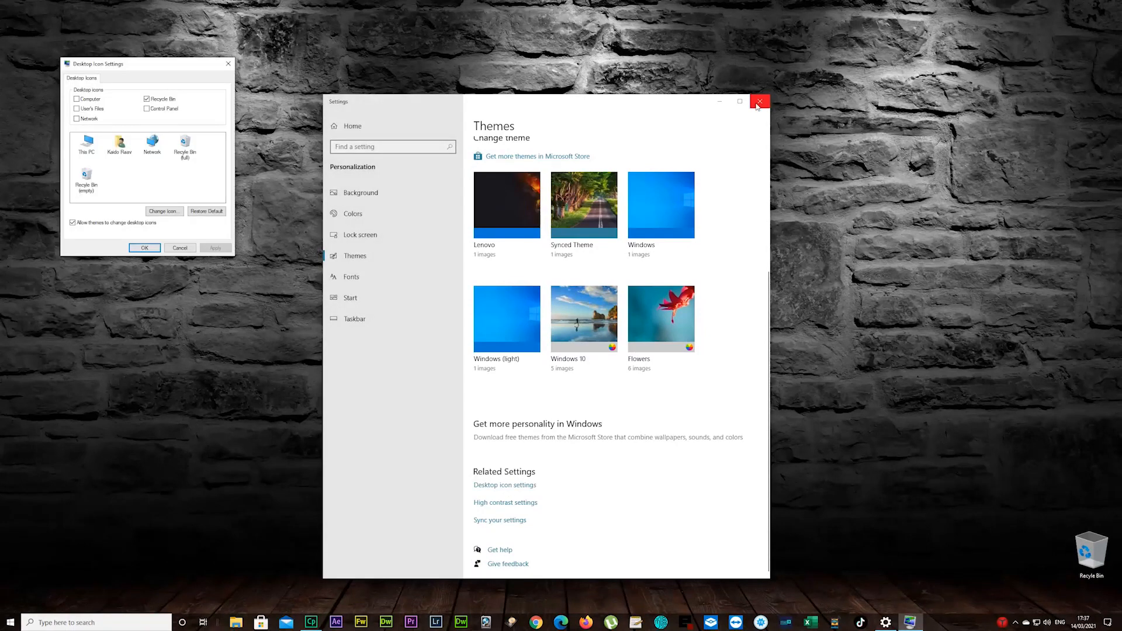
Step: Assign the Trash-empty icon from C:\Icons to the Recycle Bin (empty) entry
click(759, 101)
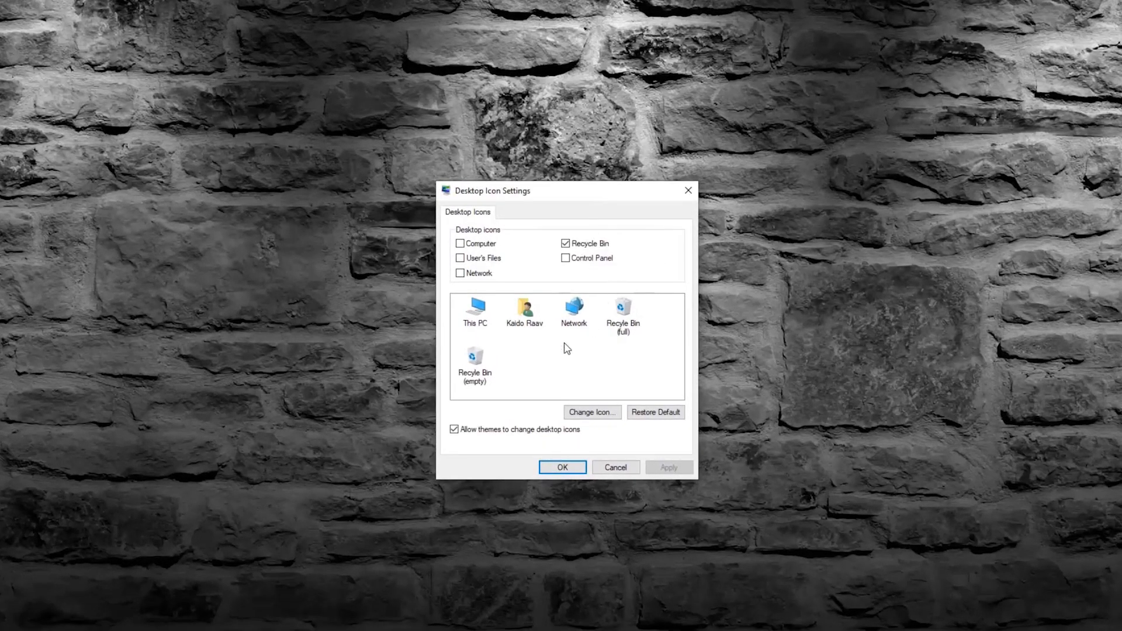
click(474, 364)
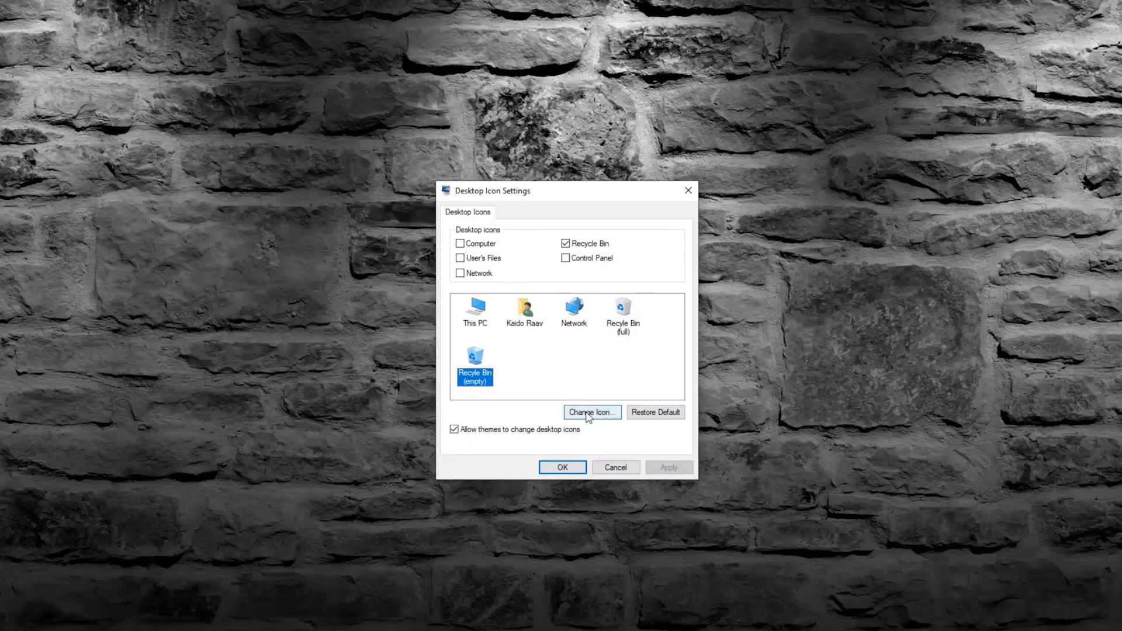
click(591, 411)
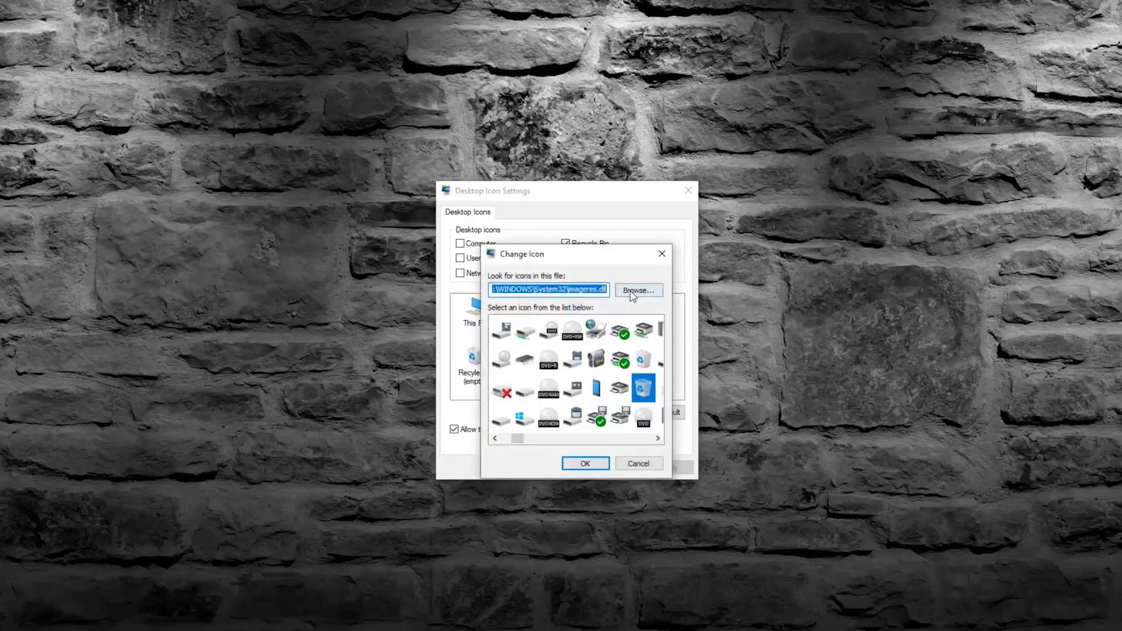
click(638, 290)
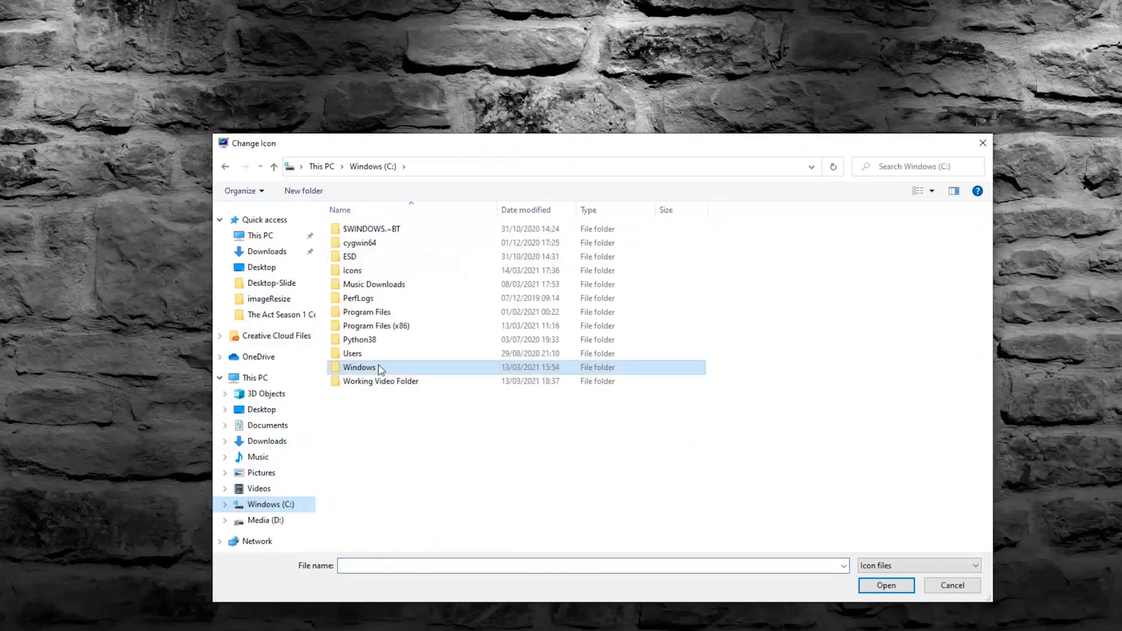
double_click(349, 270)
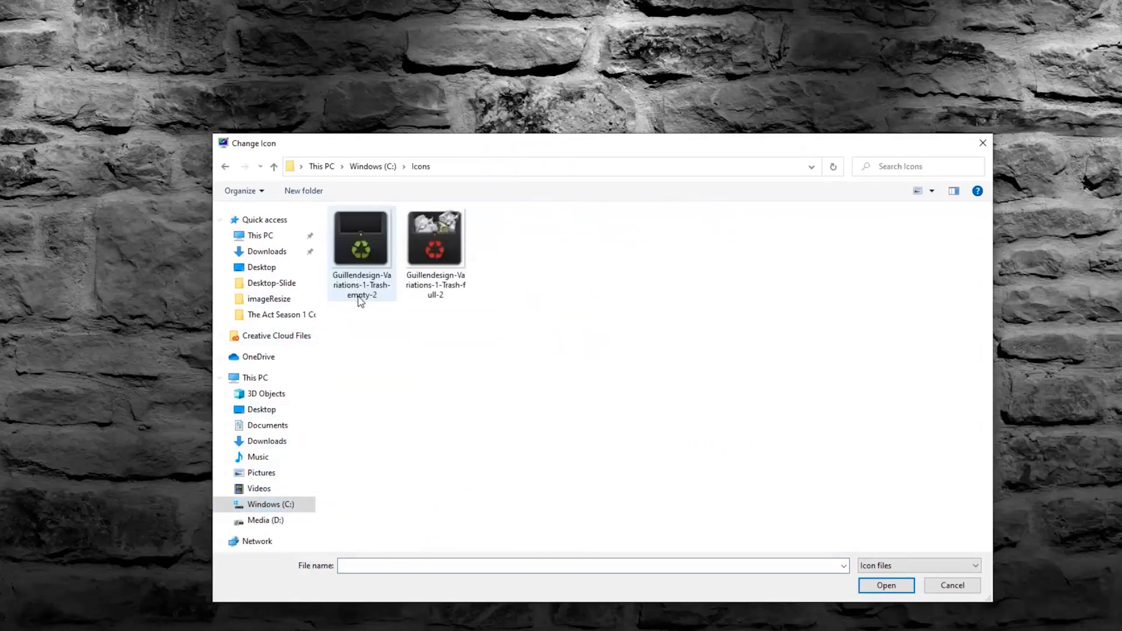
click(361, 239)
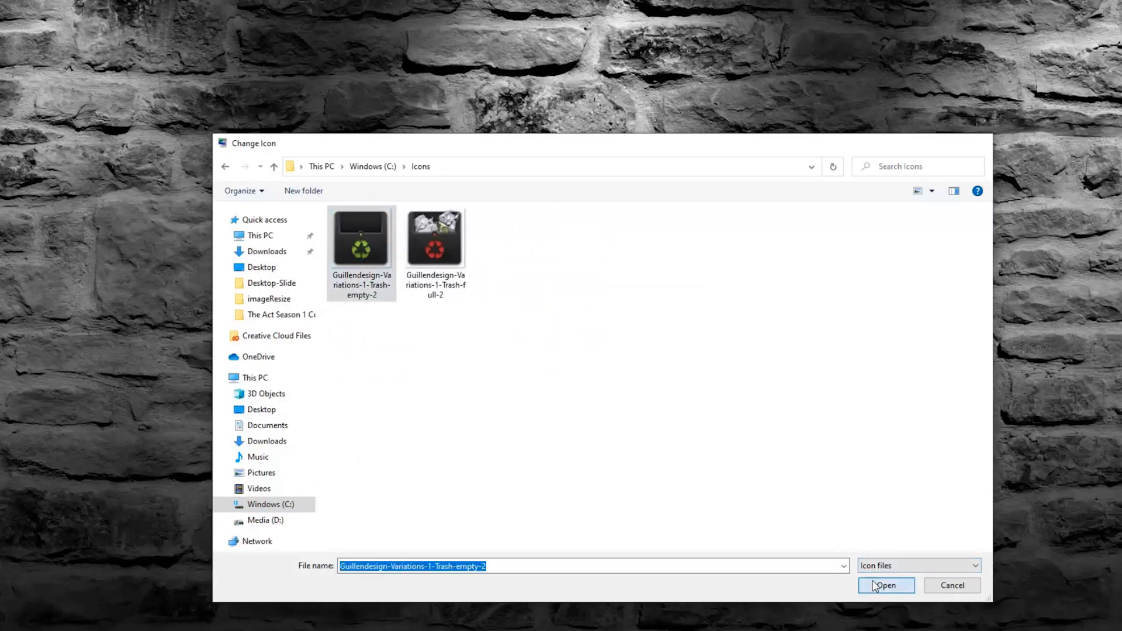
click(886, 585)
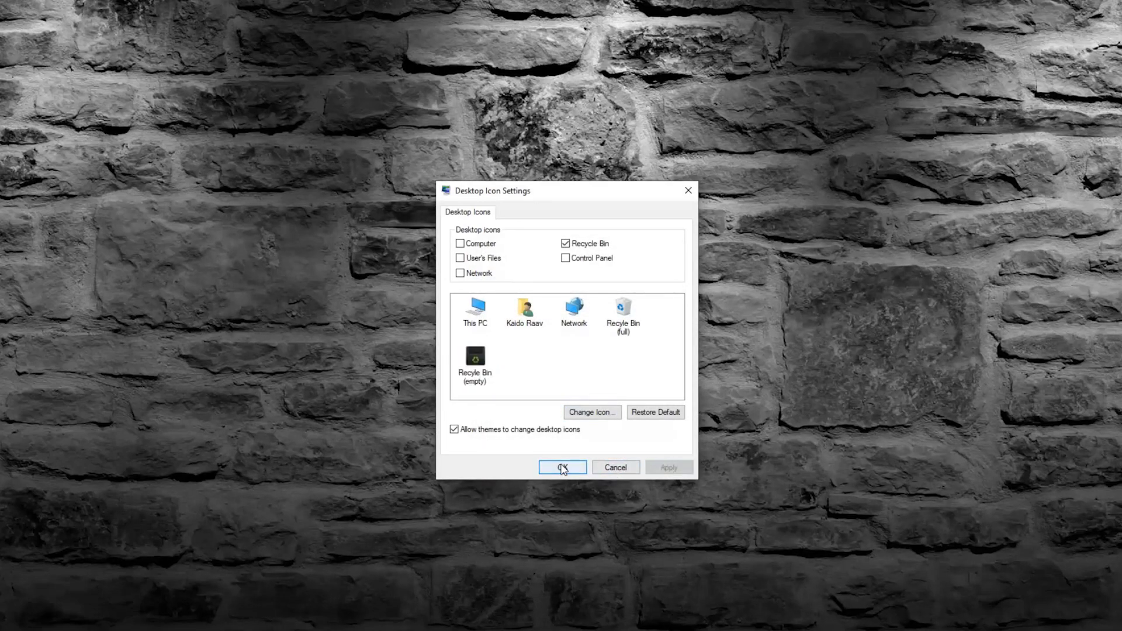
Step: Assign the Trash-full icon from C:\Icons to Recycle Bin (full) and apply both icons
click(622, 309)
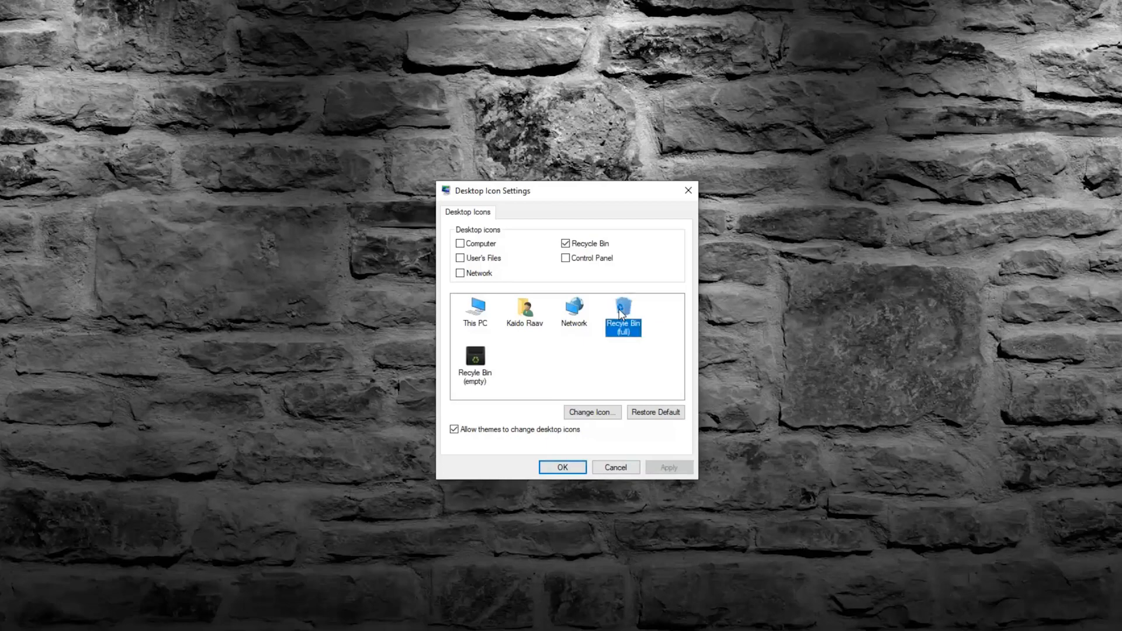
click(592, 411)
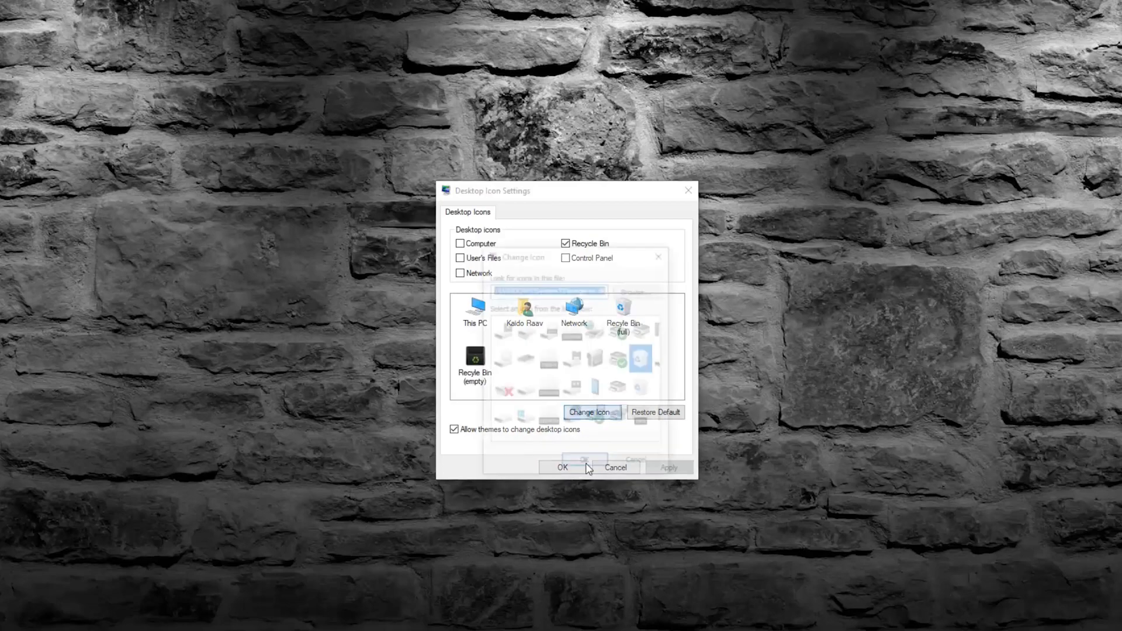
click(591, 411)
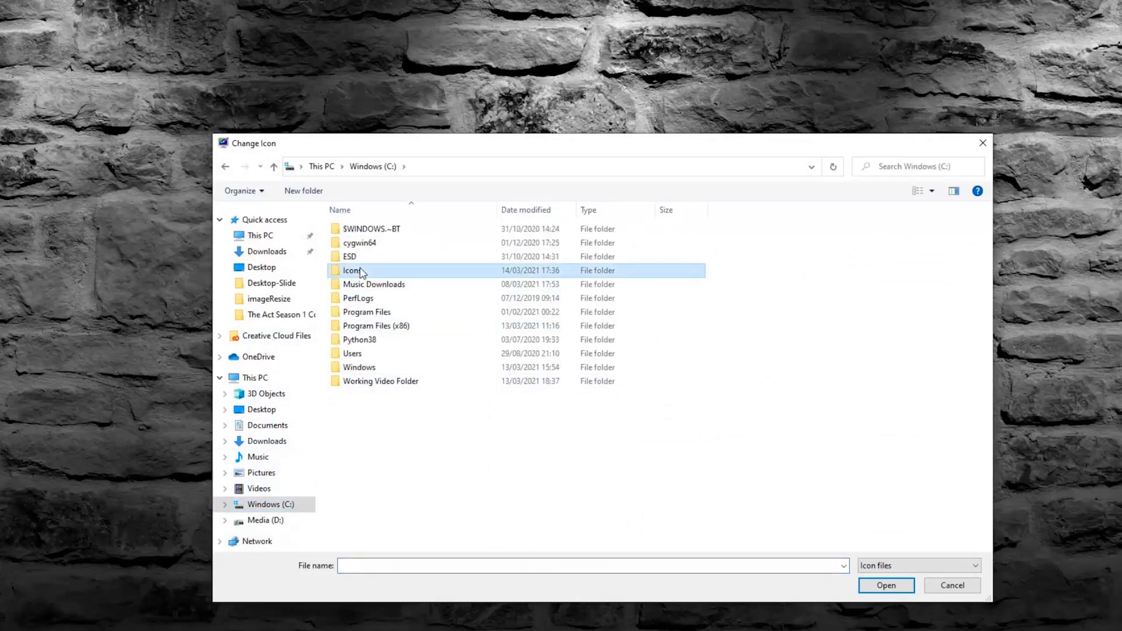
double_click(351, 270)
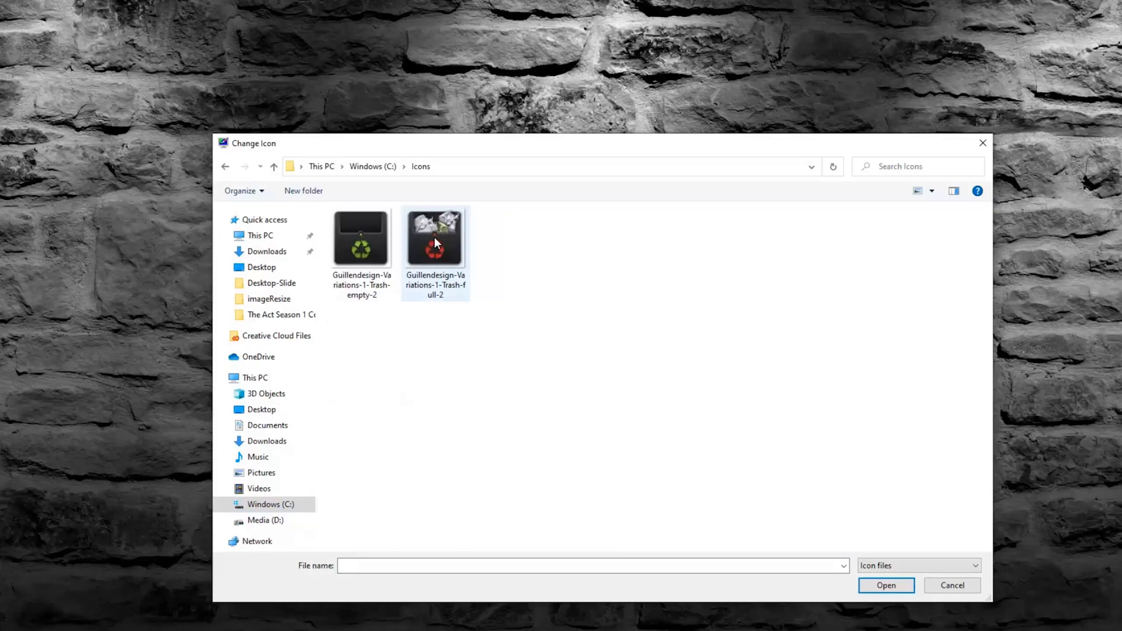
click(885, 584)
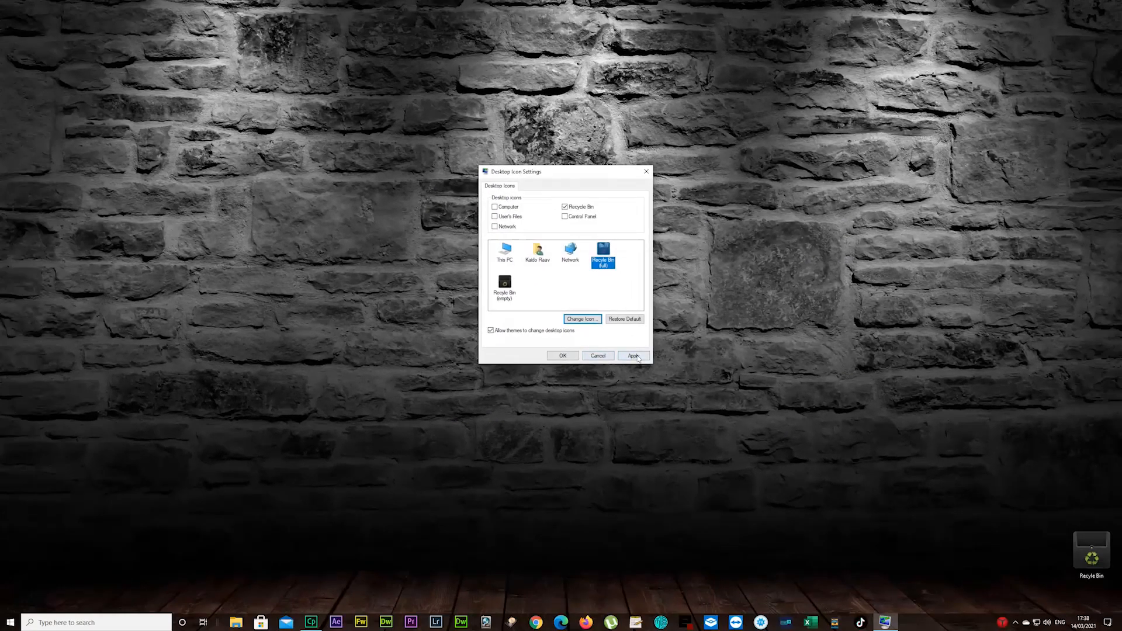
click(633, 355)
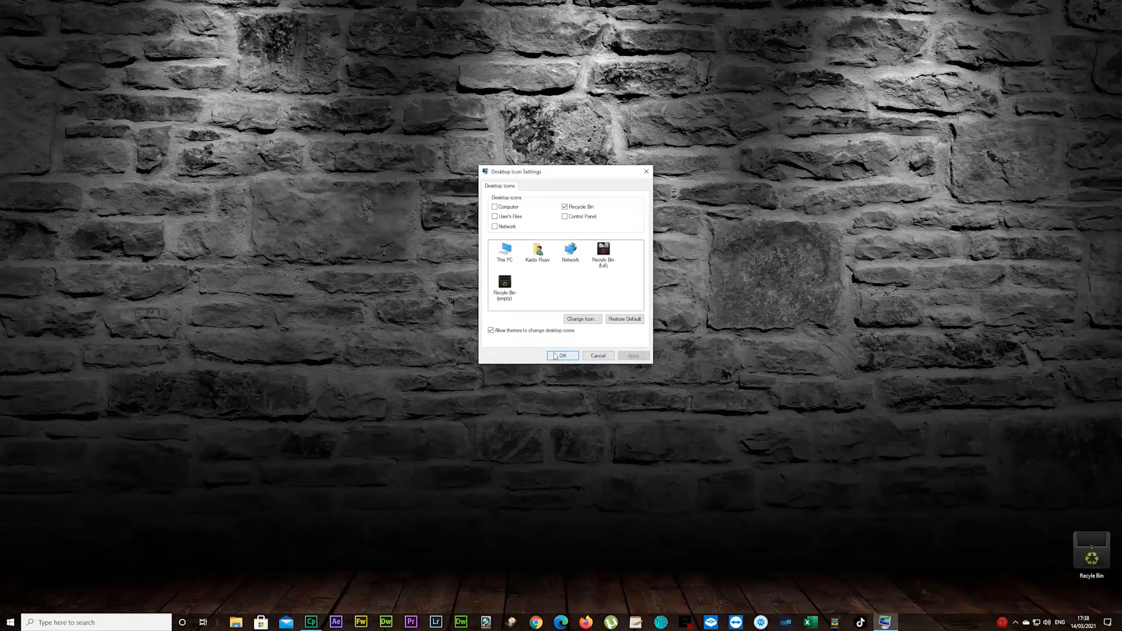
Step: Create a test text document on the desktop, delete it and refresh the desktop icons
click(562, 355)
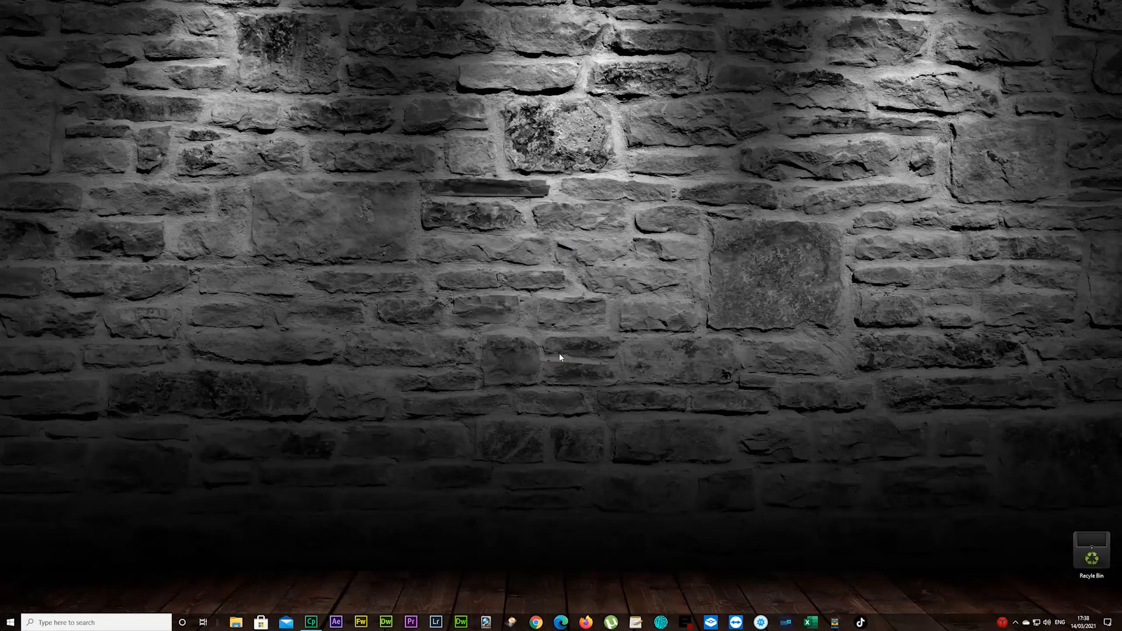
mouse_move(559, 345)
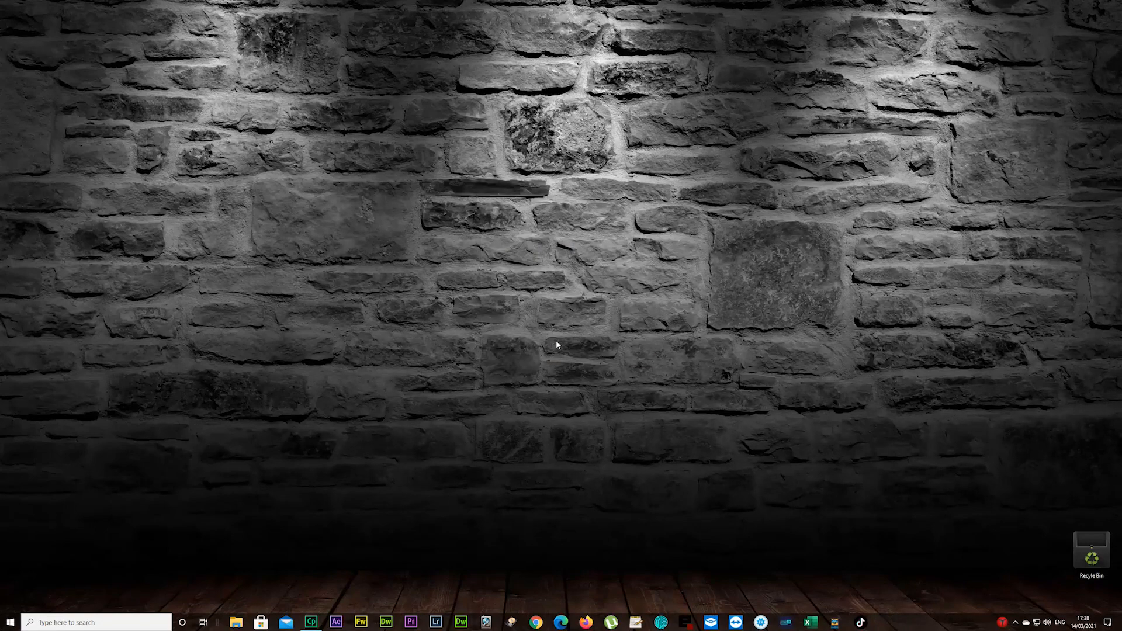
mouse_move(640, 357)
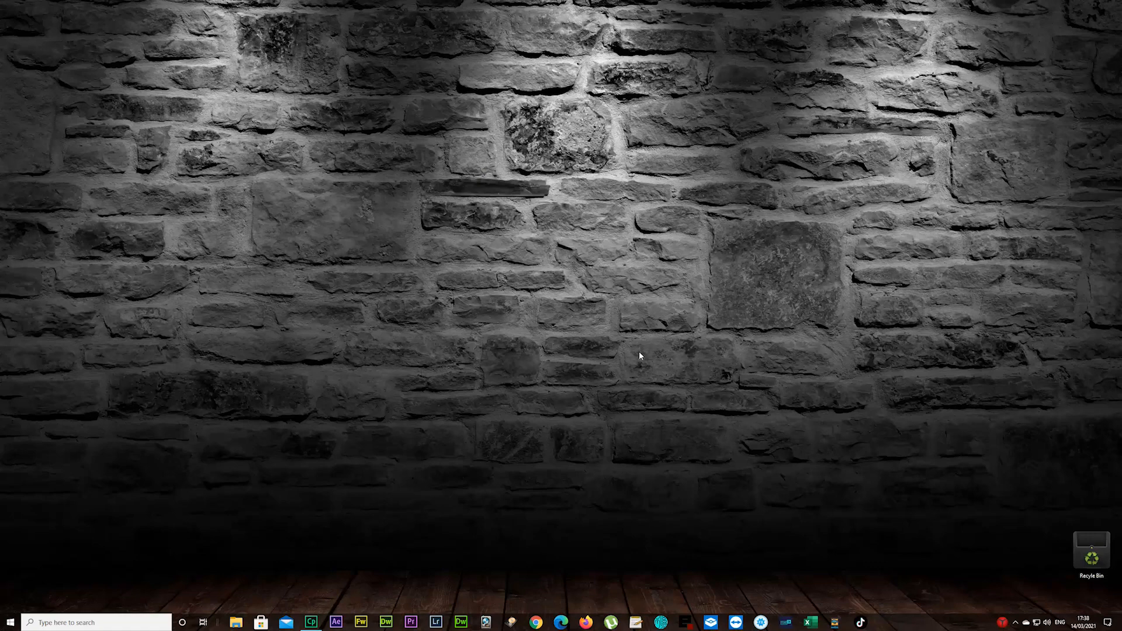
mouse_move(569, 319)
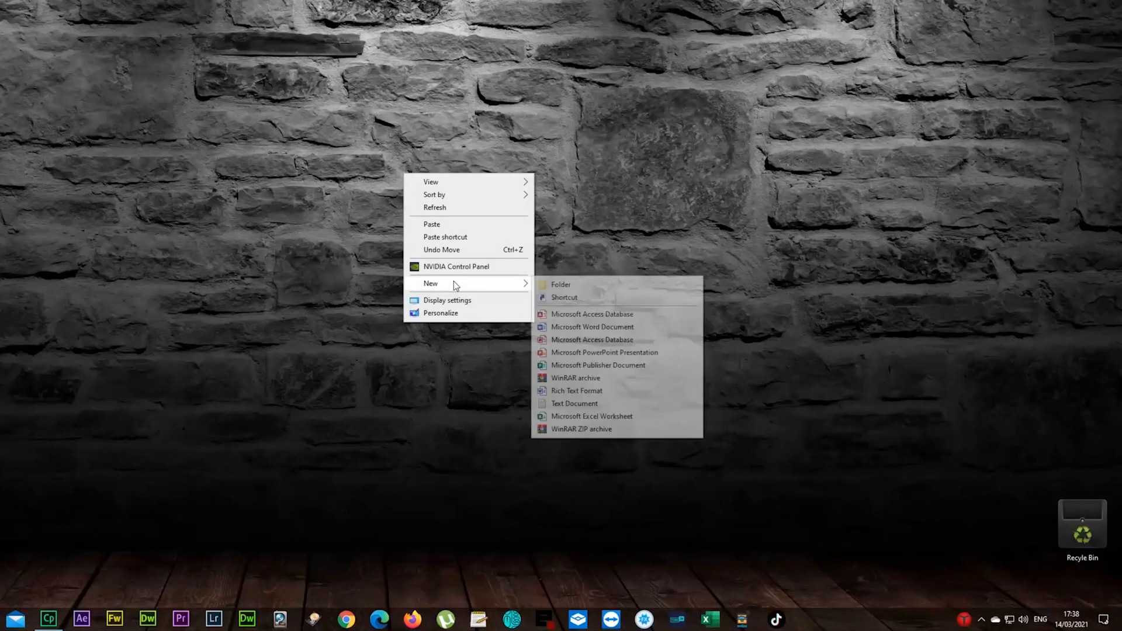
click(575, 403)
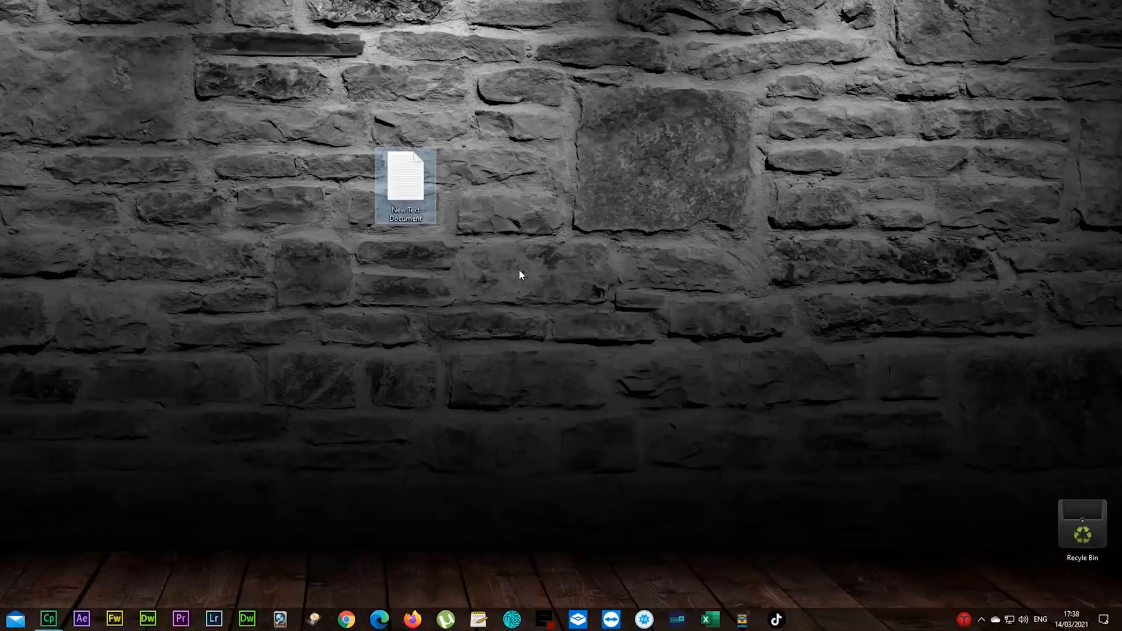
right_click(402, 181)
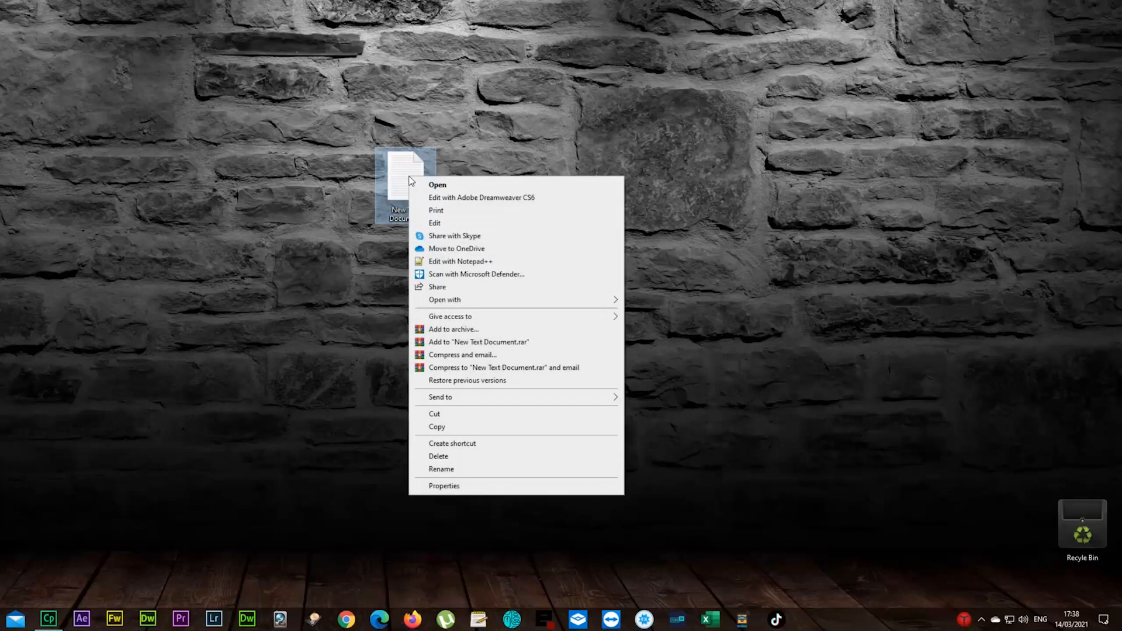
mouse_move(444, 458)
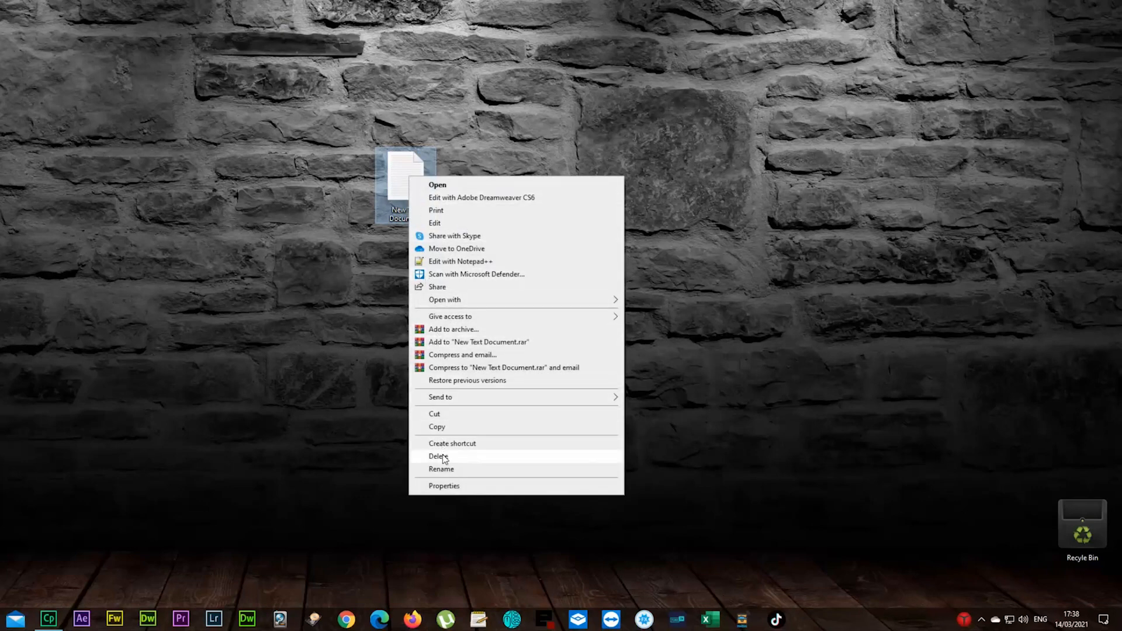
click(437, 455)
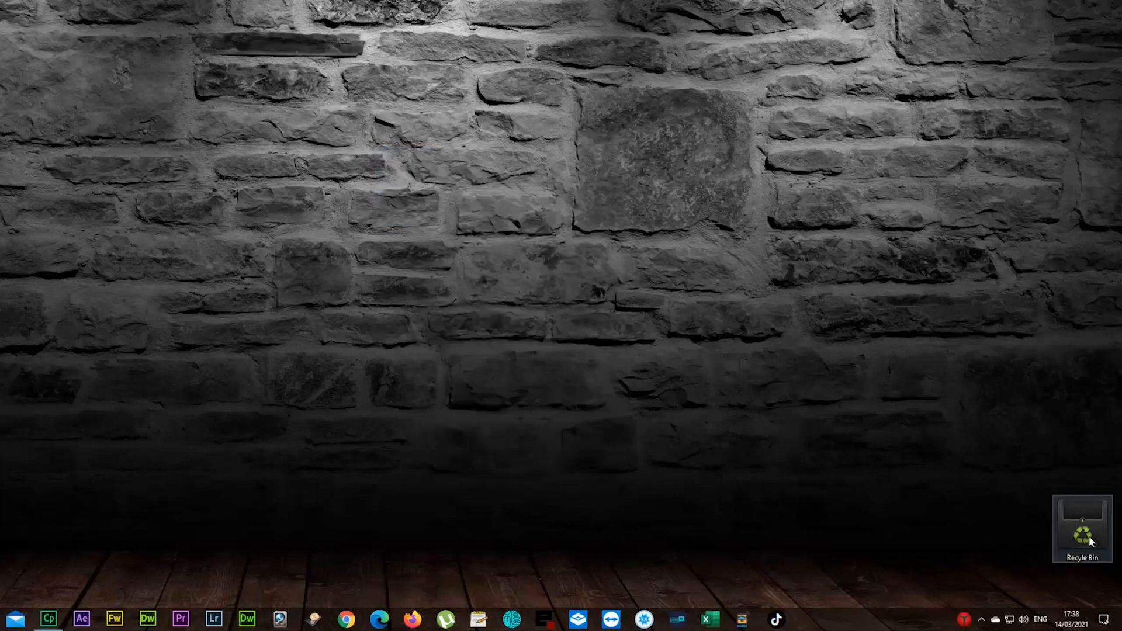
mouse_move(1073, 532)
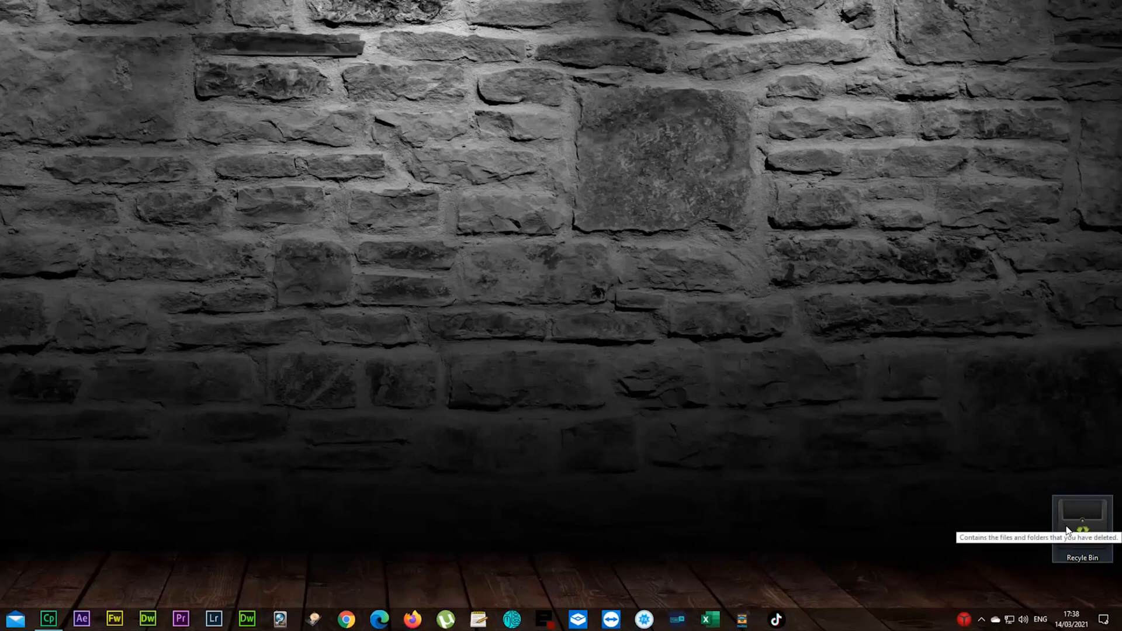
mouse_move(818, 444)
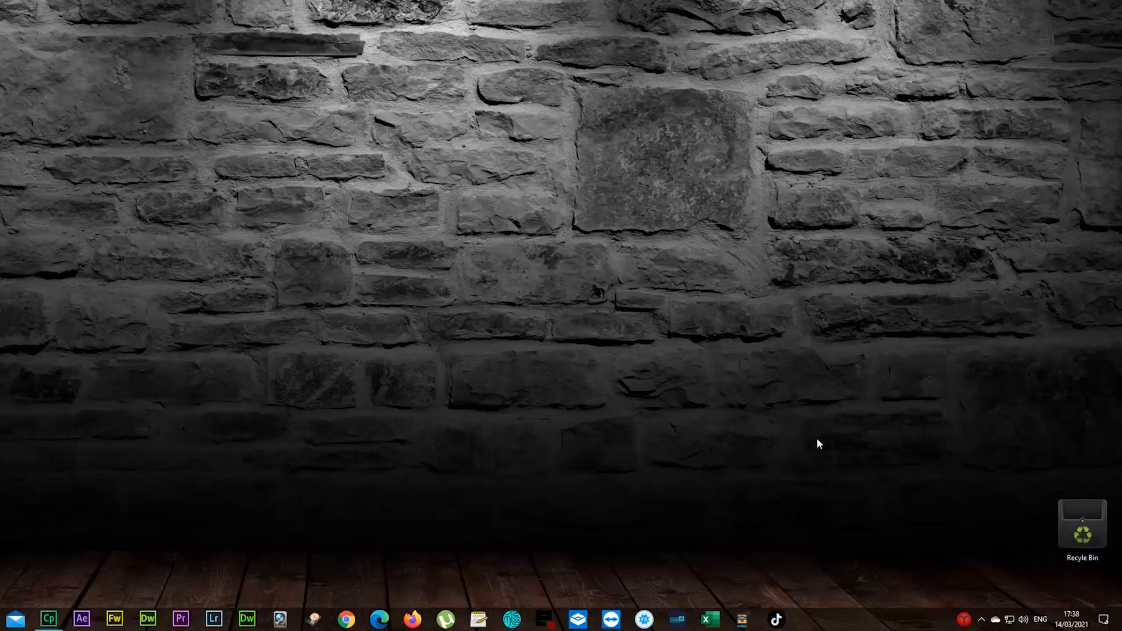
mouse_move(826, 385)
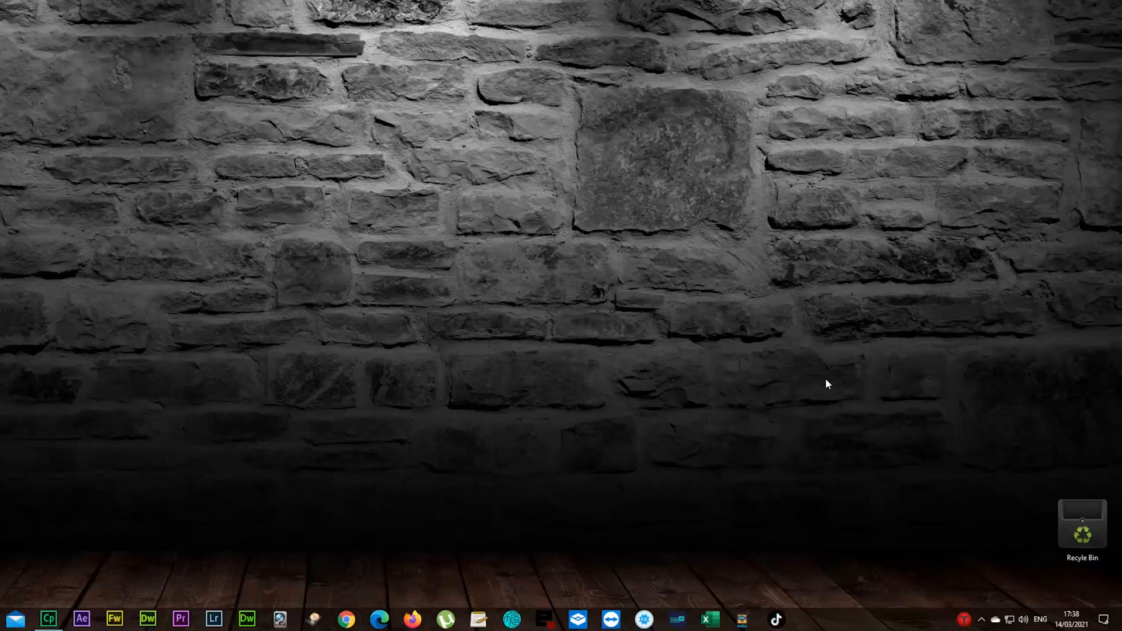
right_click(826, 385)
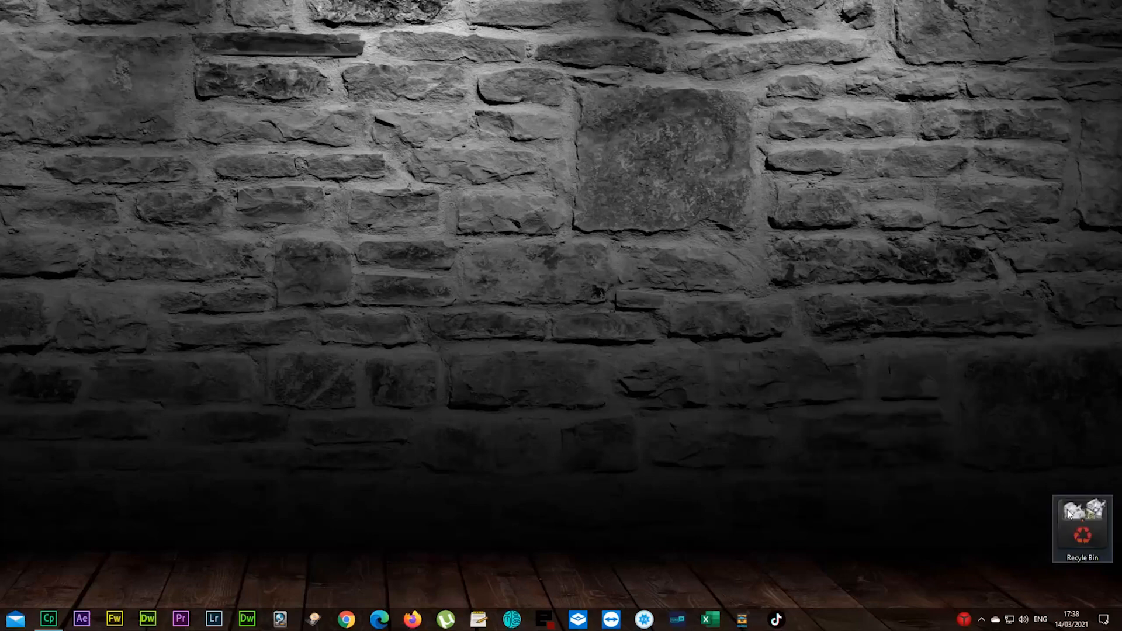
mouse_move(1040, 536)
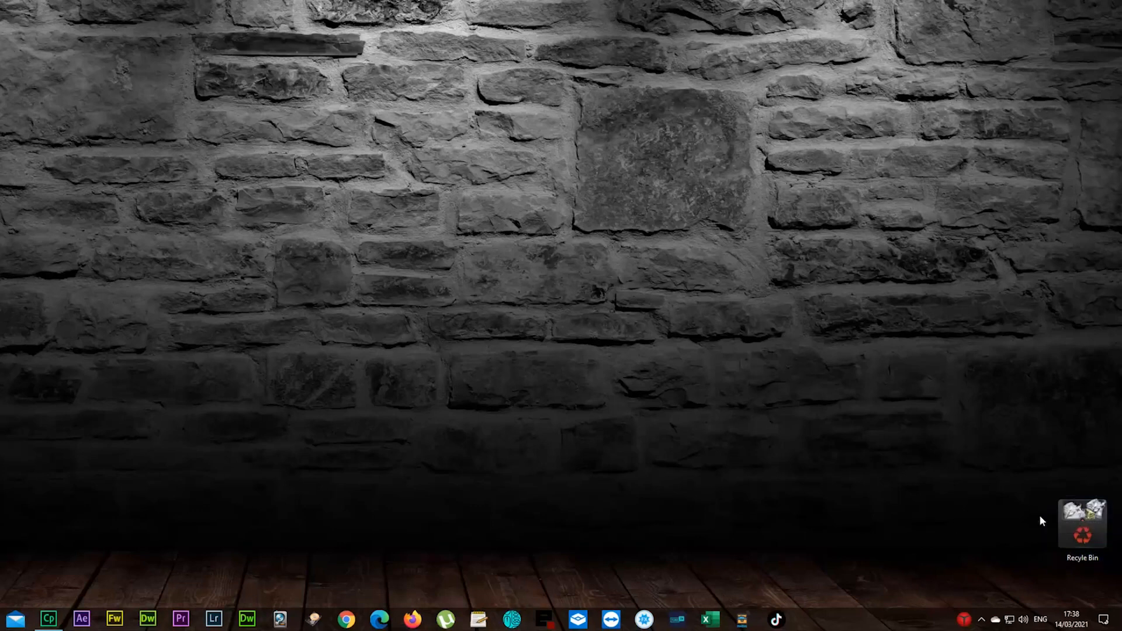
mouse_move(999, 531)
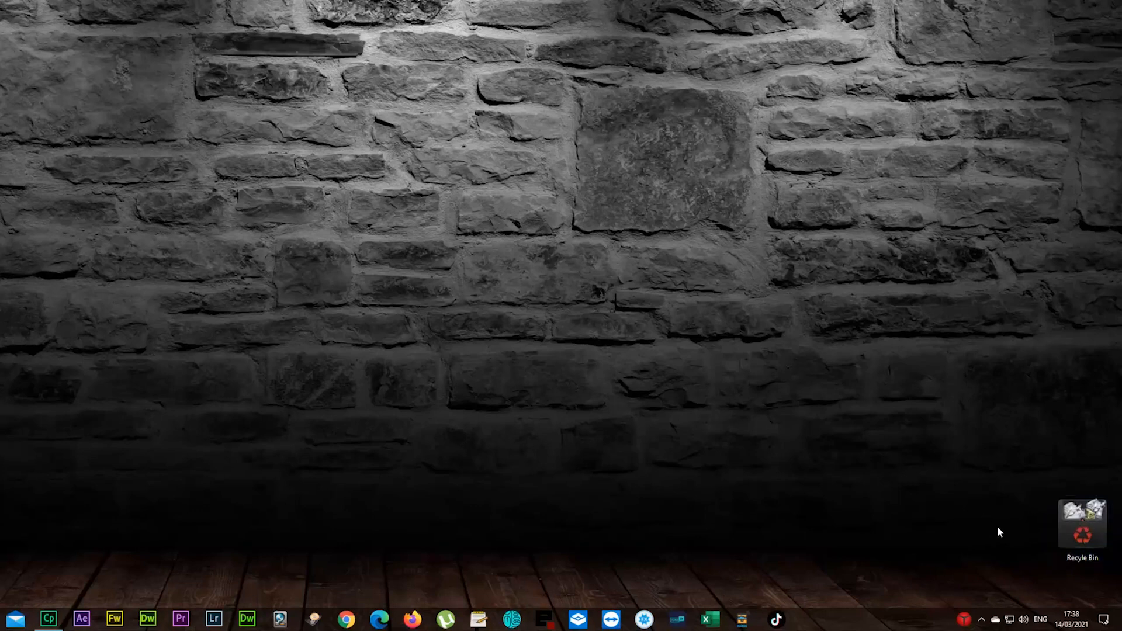
mouse_move(1050, 533)
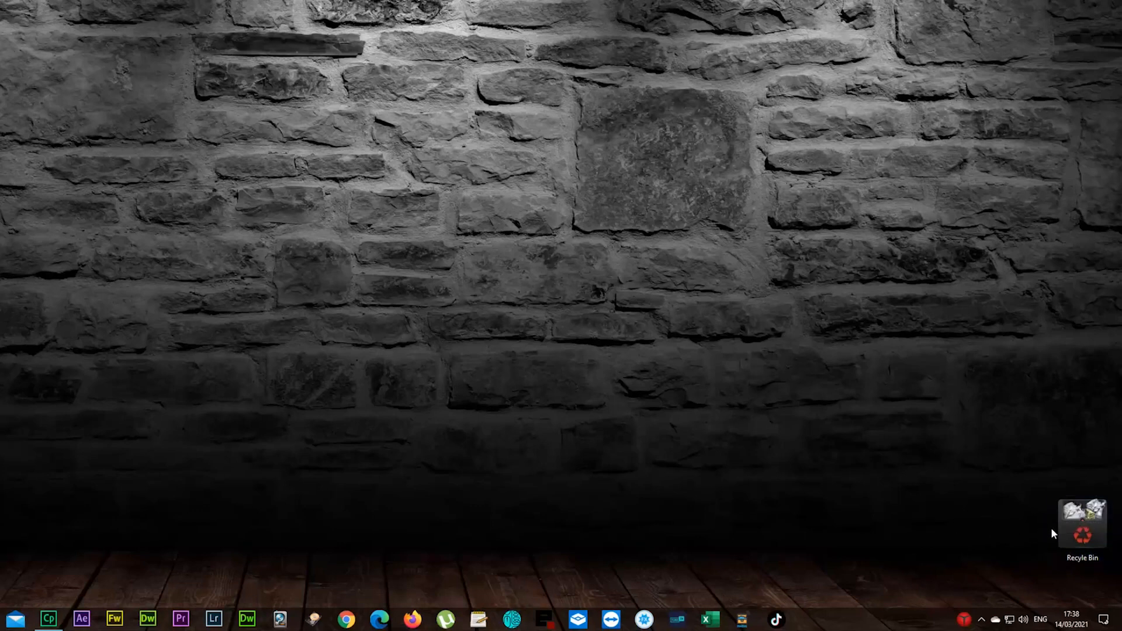
mouse_move(1077, 527)
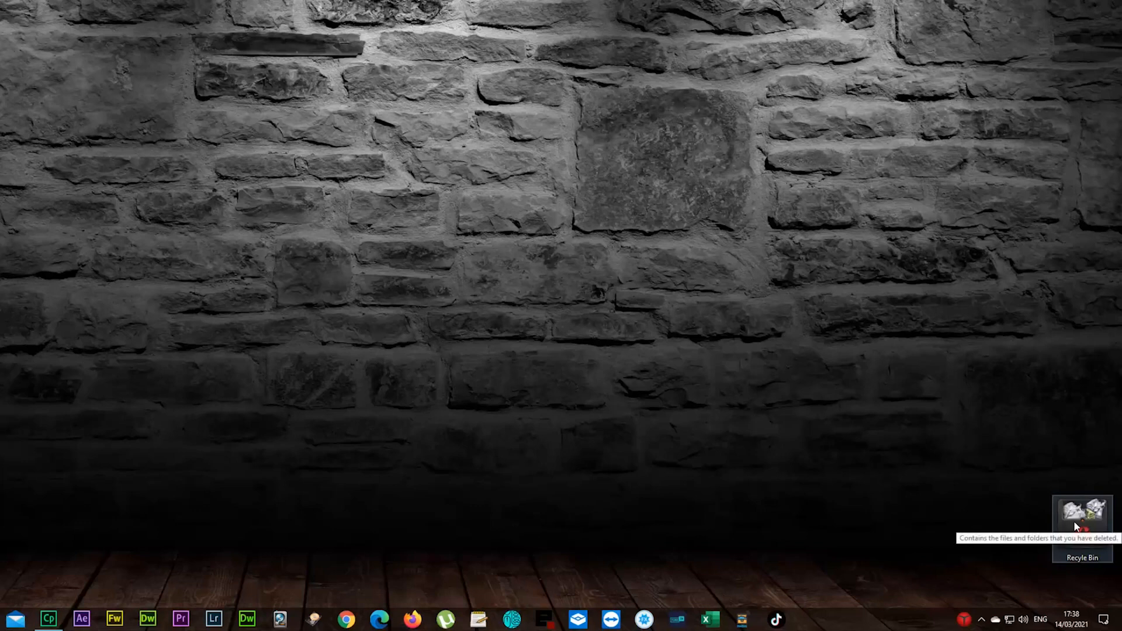
Step: Empty the Recycle Bin permanently and refresh so the empty-trash icon returns
right_click(1080, 521)
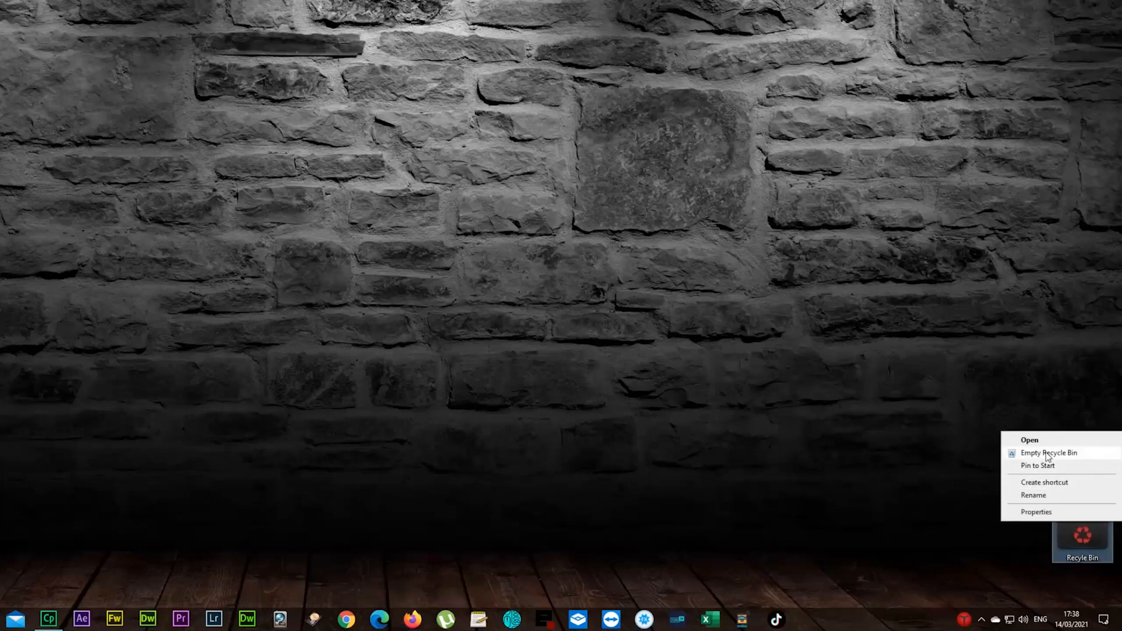
click(1049, 454)
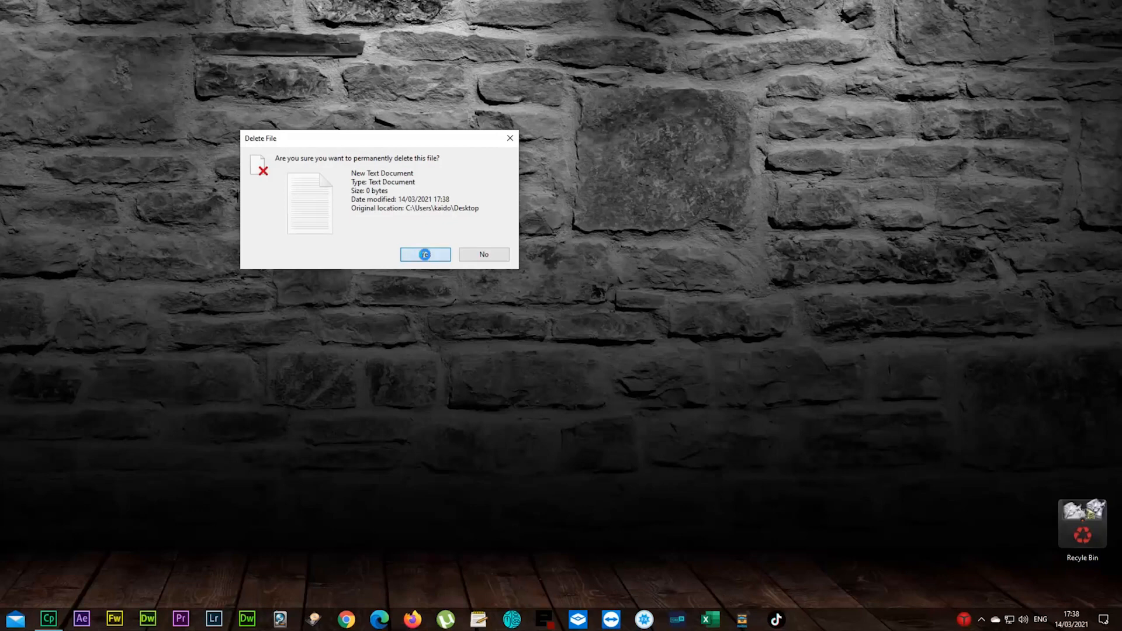
click(425, 255)
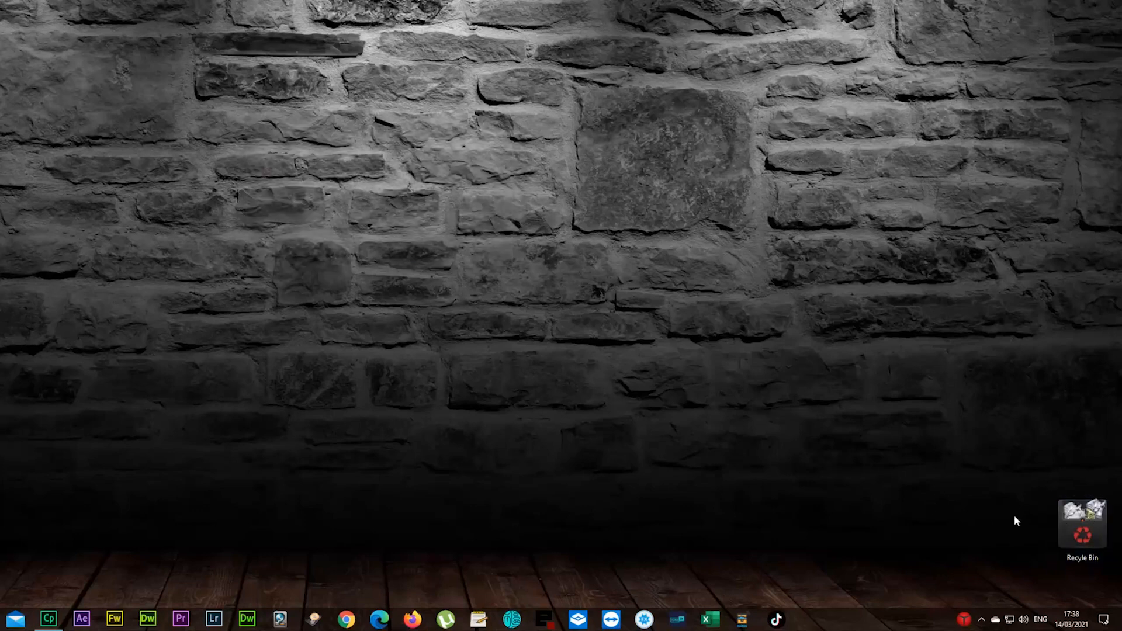
mouse_move(912, 433)
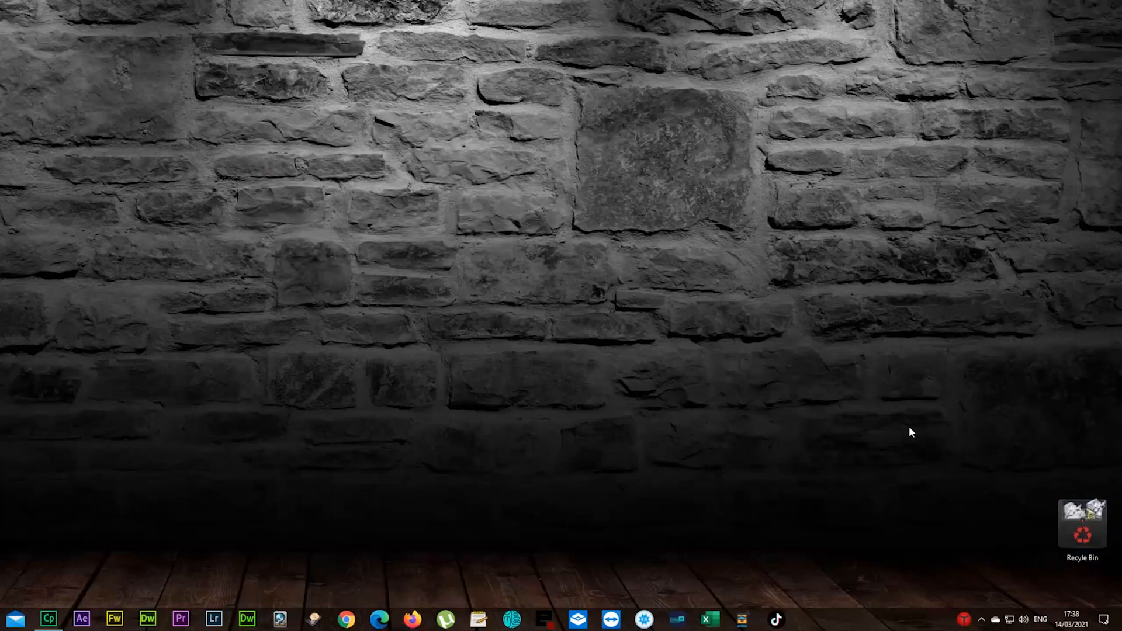
right_click(911, 432)
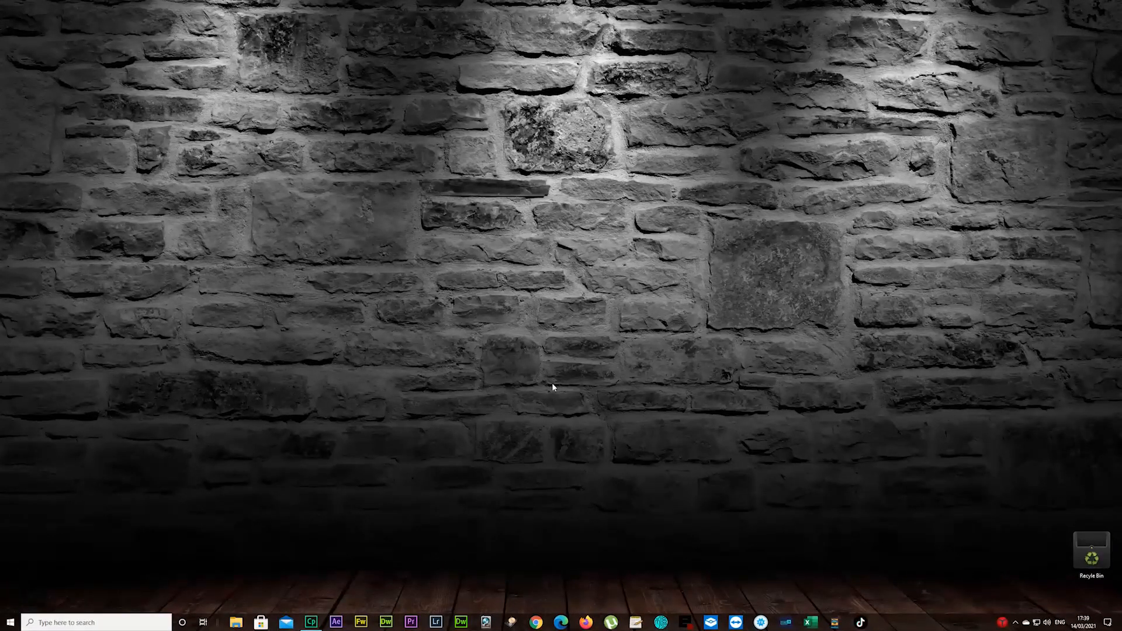
mouse_move(65, 589)
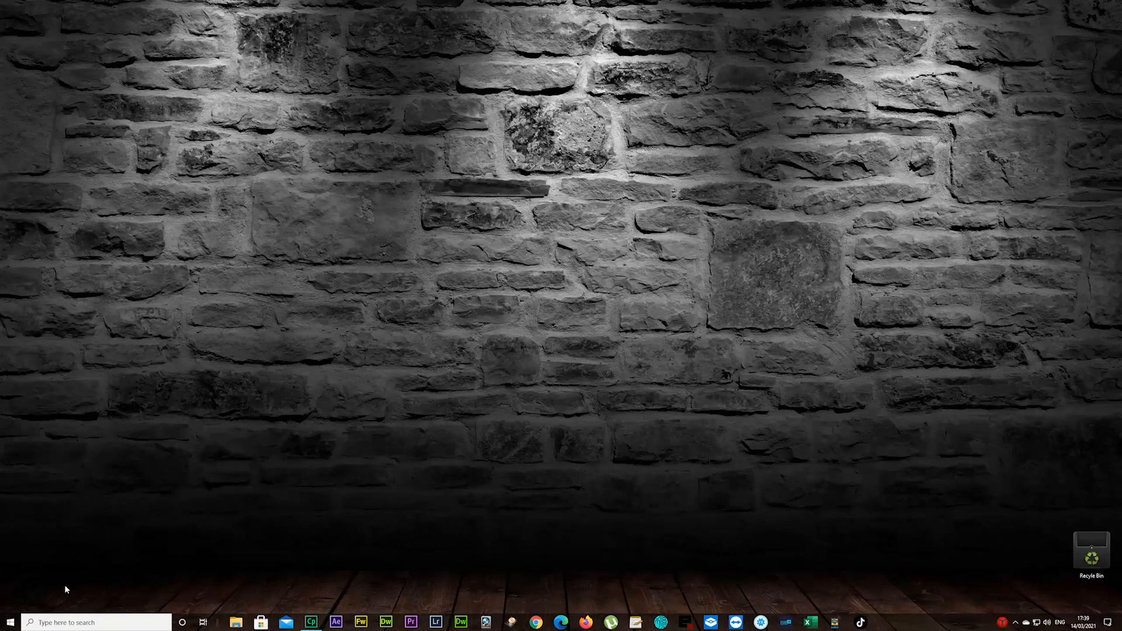
Step: Launch Registry Editor and paste the Recycle Bin CLSID DefaultIcon key path to jump there
click(88, 622)
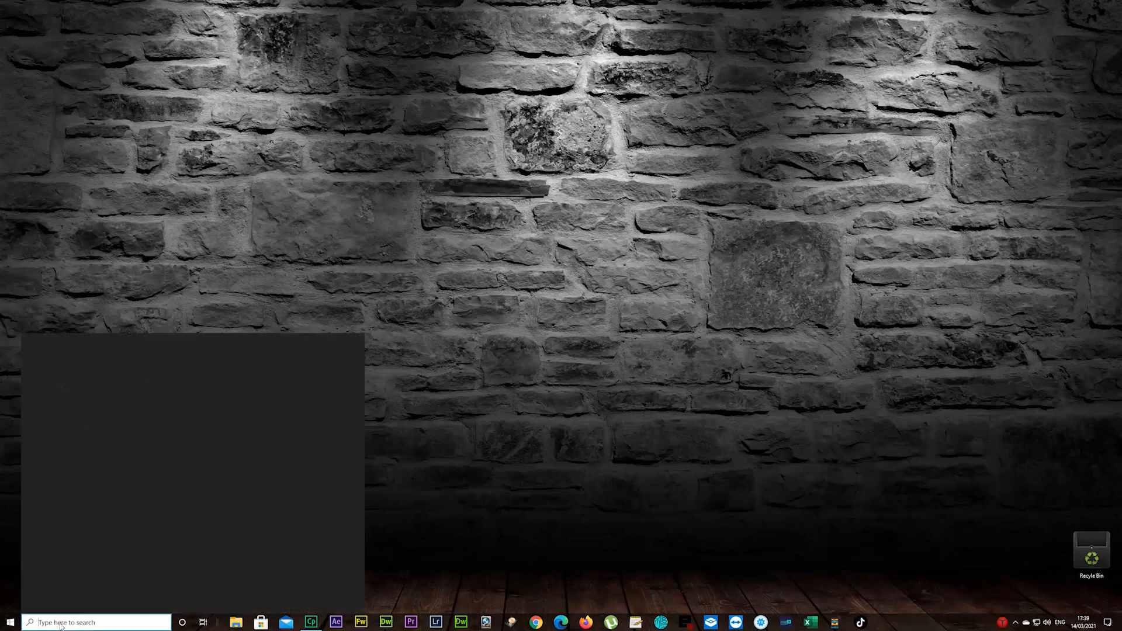
text(reg)
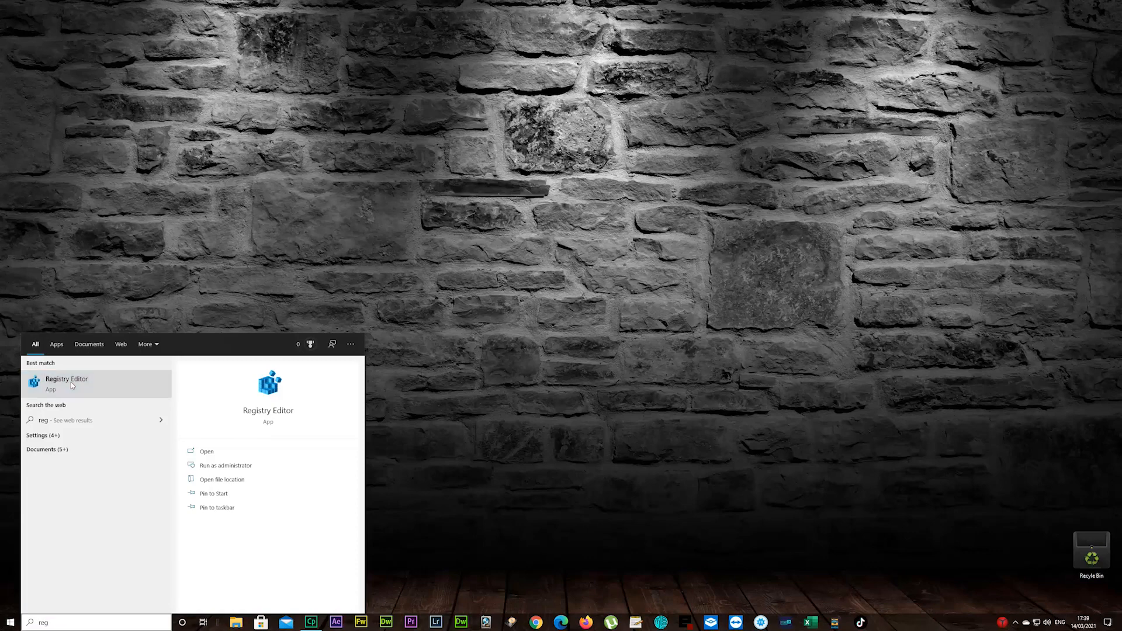
click(65, 378)
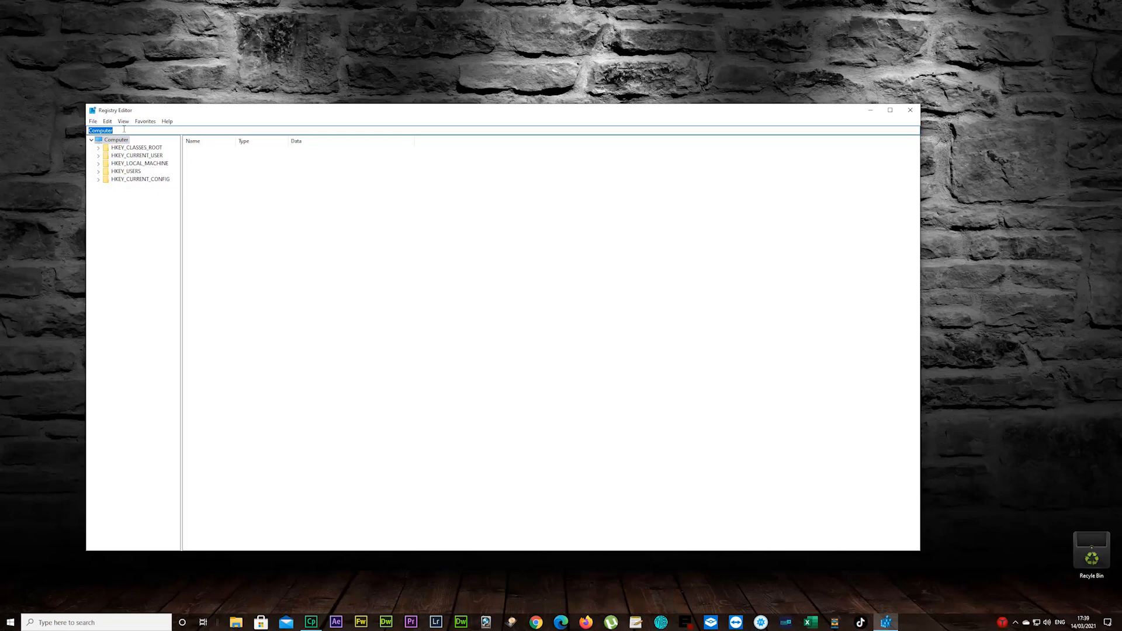
key(Win+v)
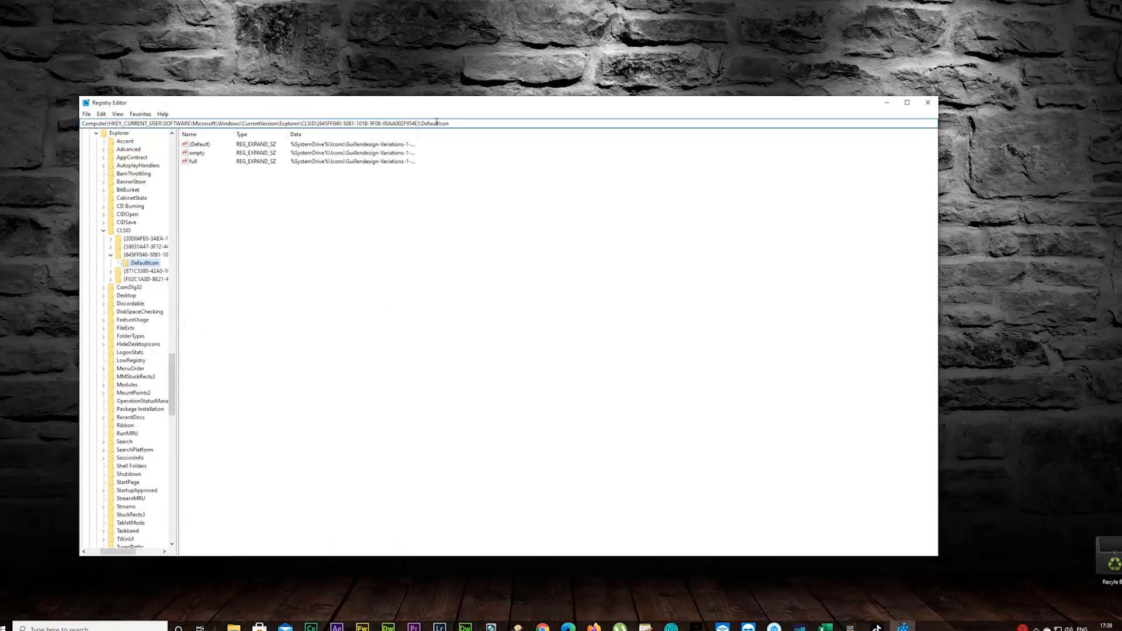
Step: Append ',0' to the Default, empty and full icon path values under DefaultIcon
click(907, 103)
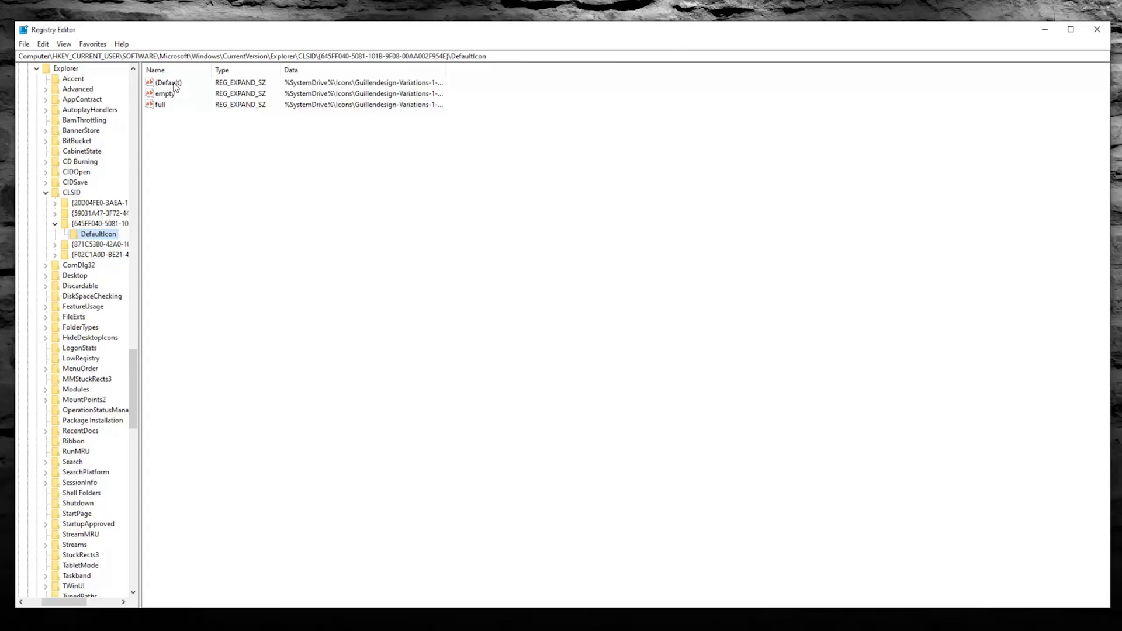
double_click(166, 81)
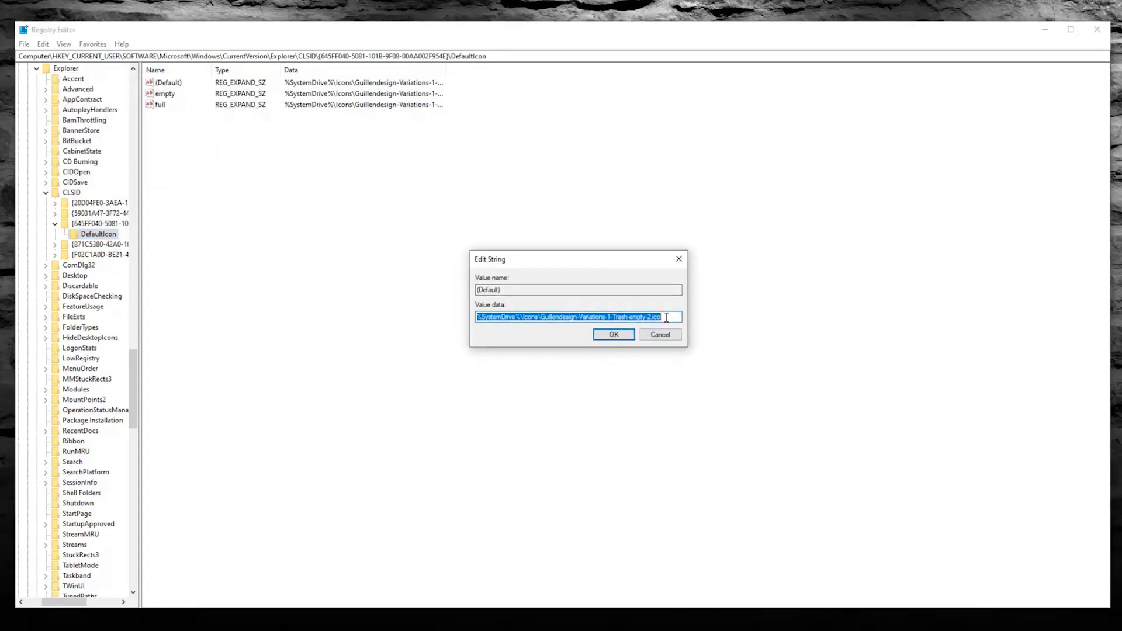
click(666, 318)
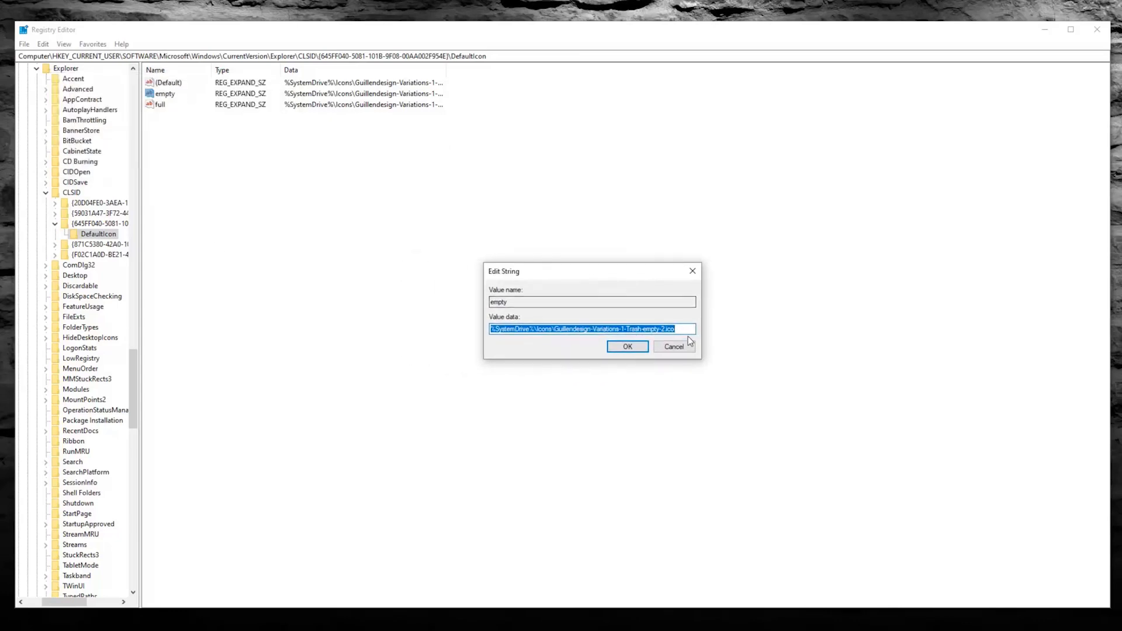
click(678, 328)
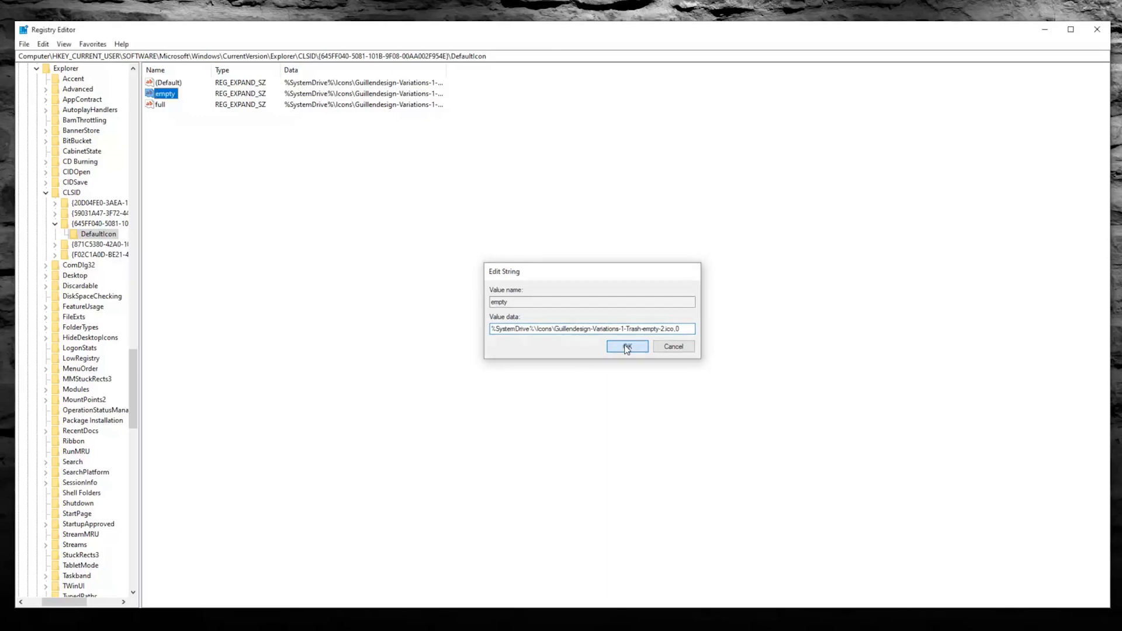
click(627, 346)
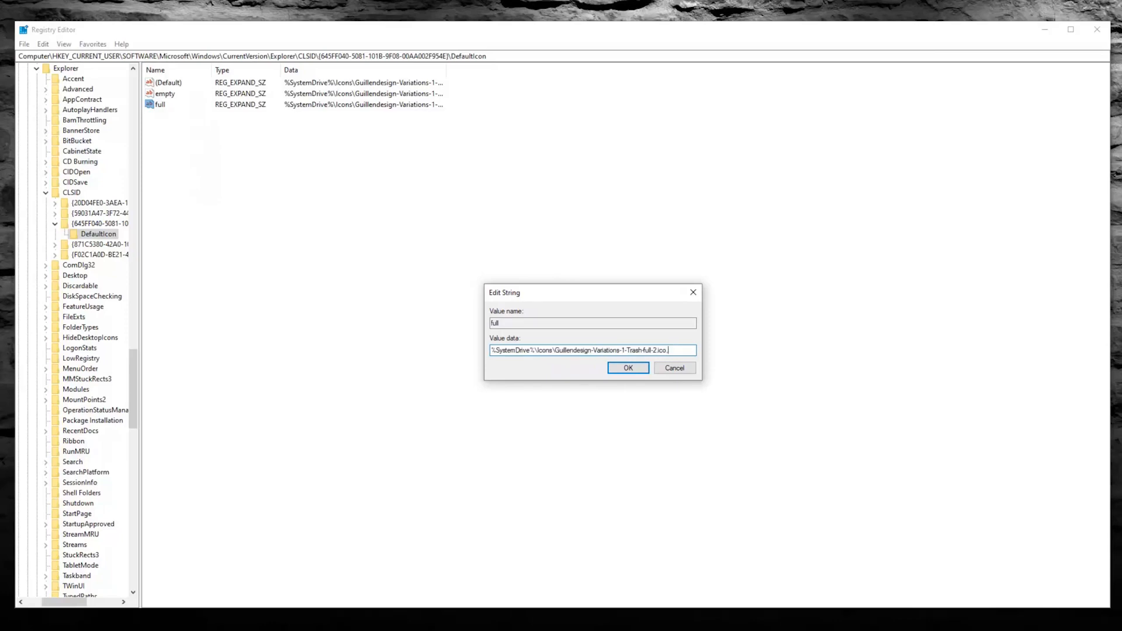
click(627, 367)
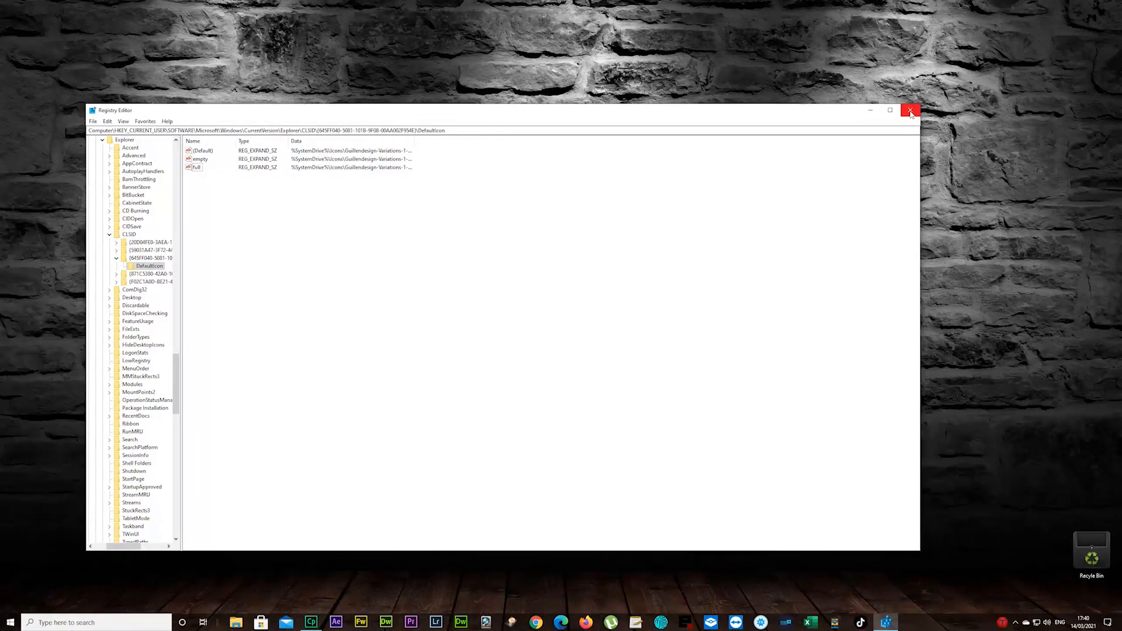
Step: Close Registry Editor, create a new text document on the desktop and delete it
click(909, 111)
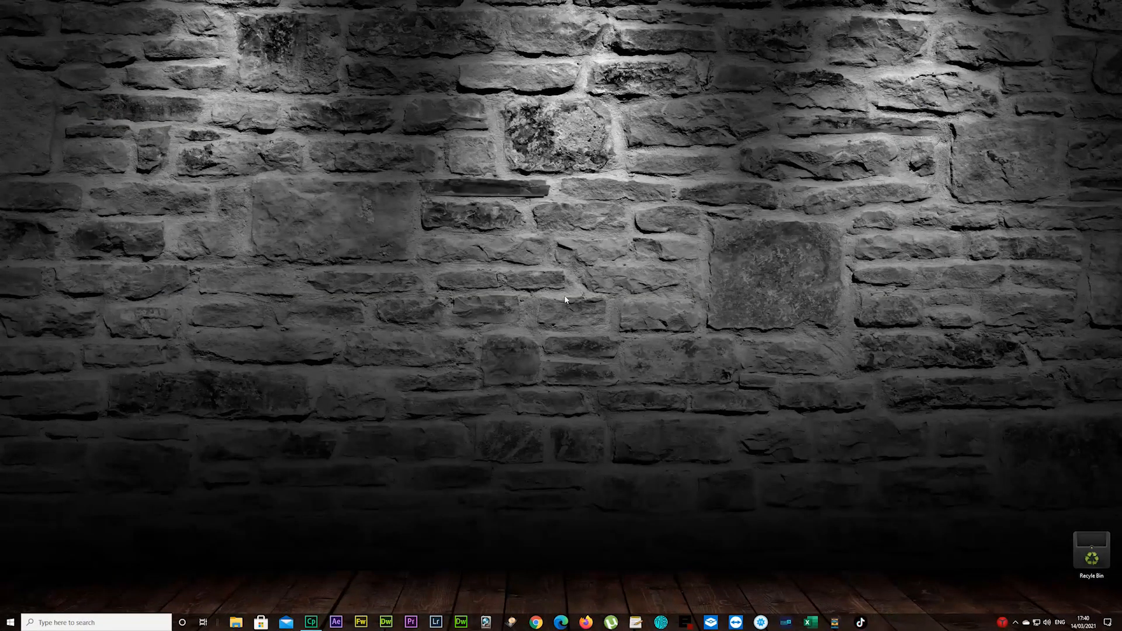
mouse_move(560, 296)
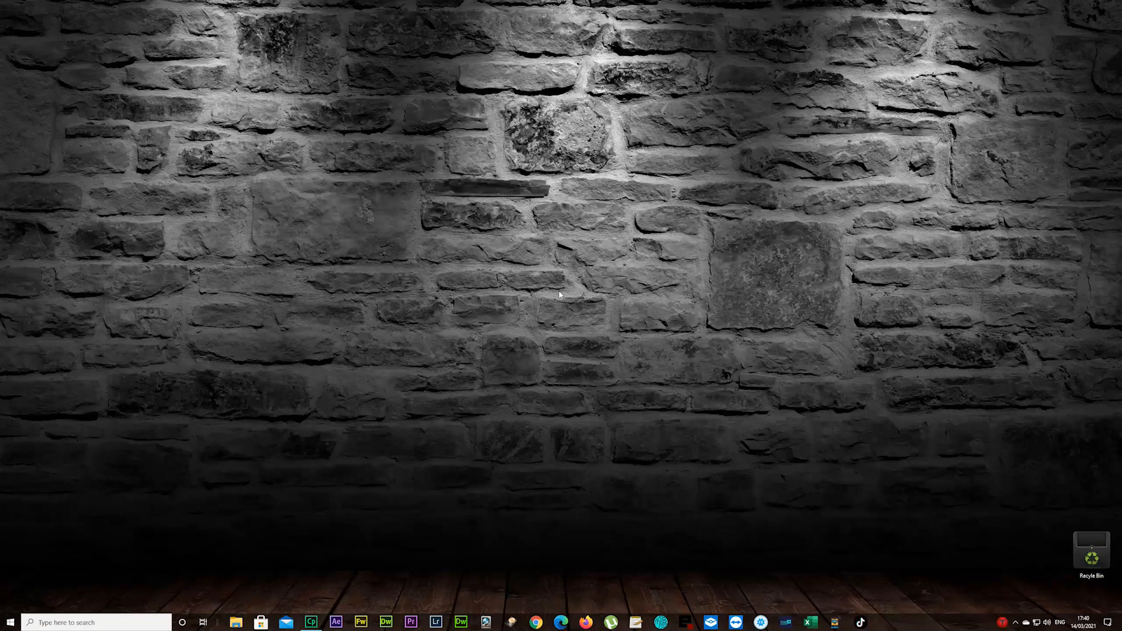
right_click(560, 294)
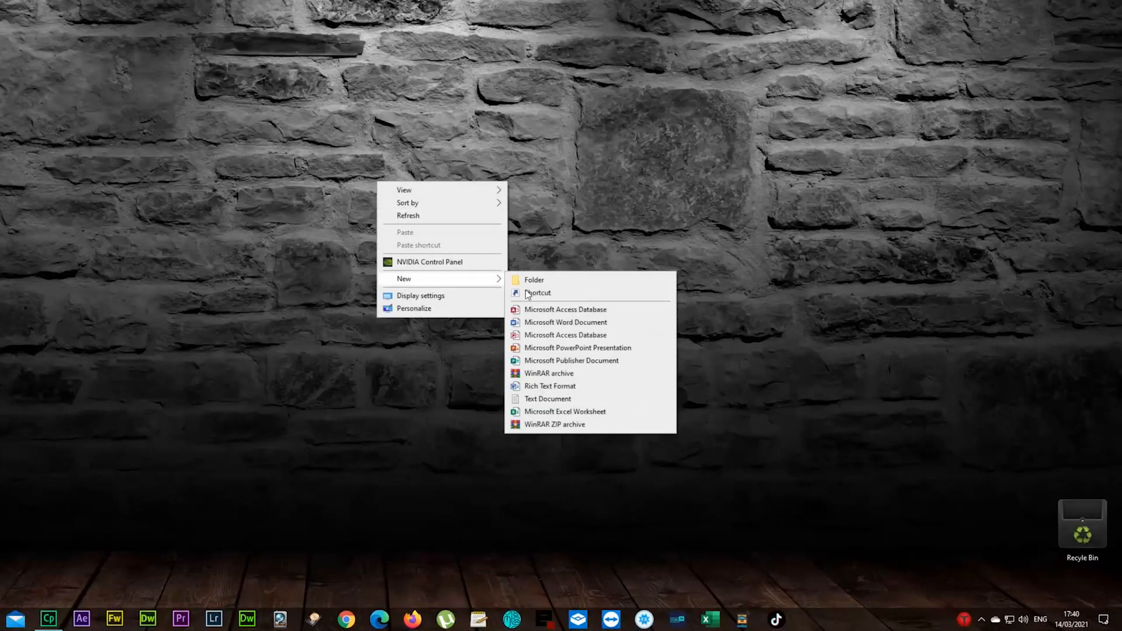
click(547, 398)
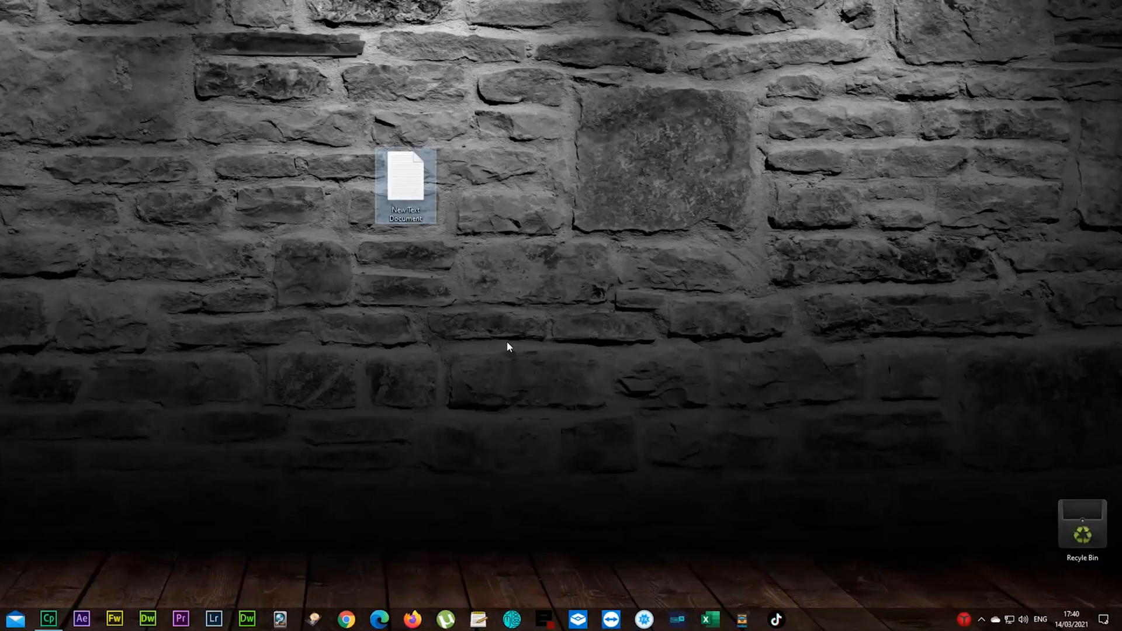
mouse_move(403, 181)
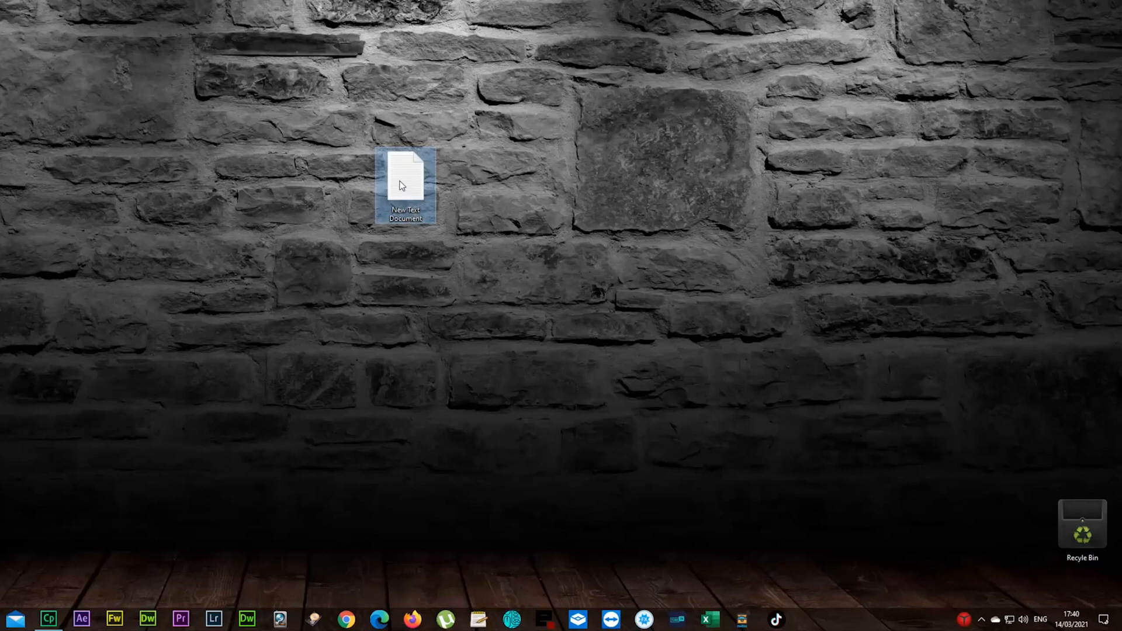
right_click(402, 184)
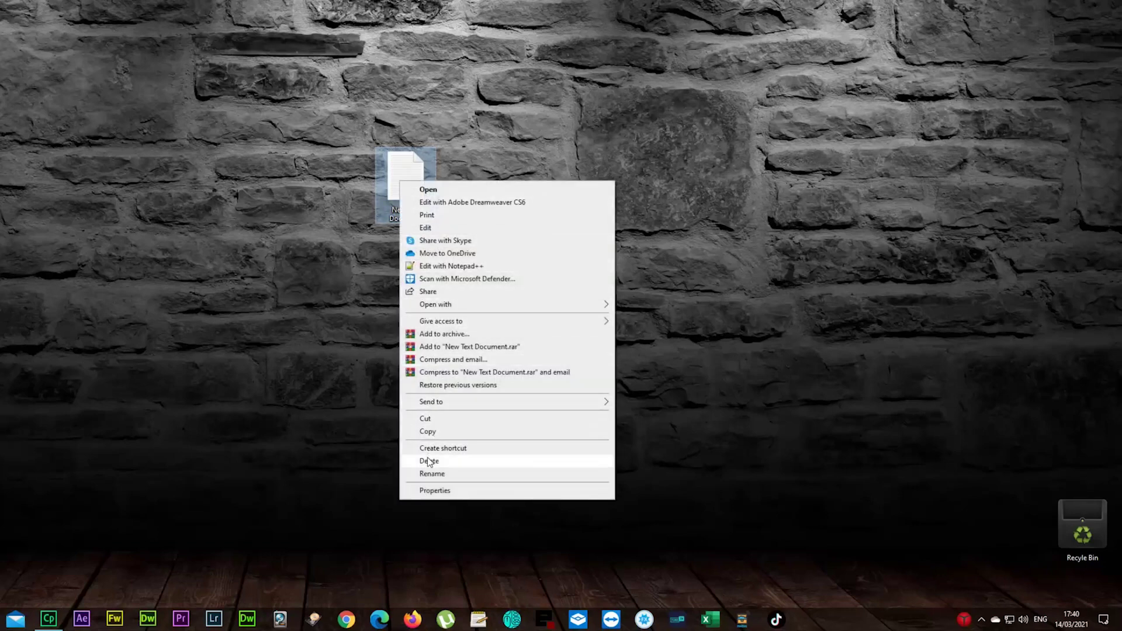
click(428, 462)
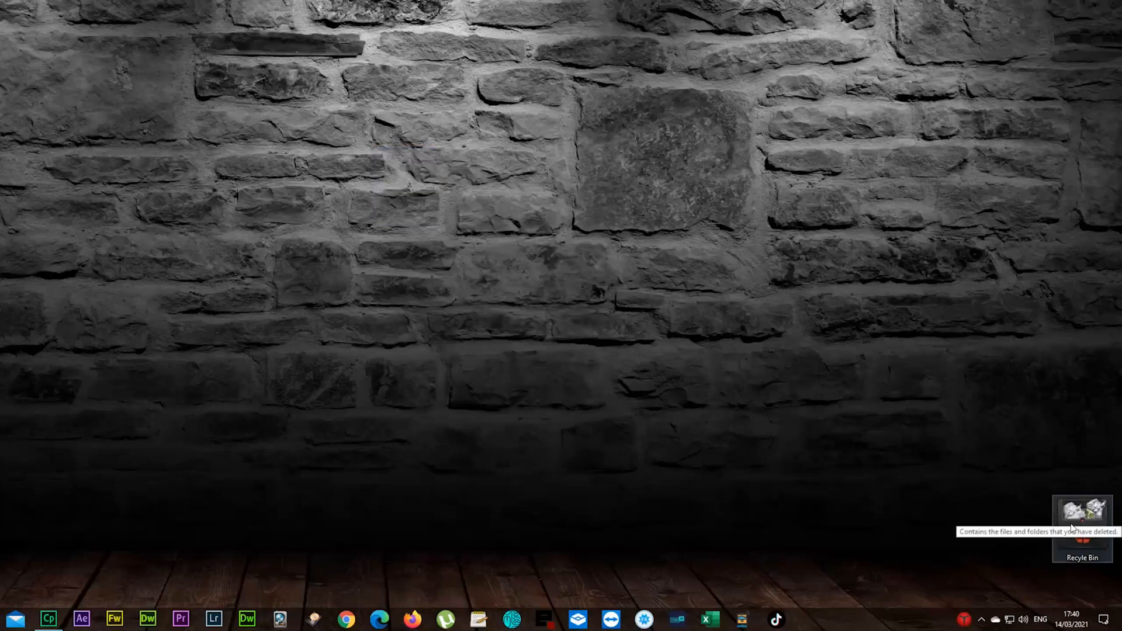
mouse_move(870, 446)
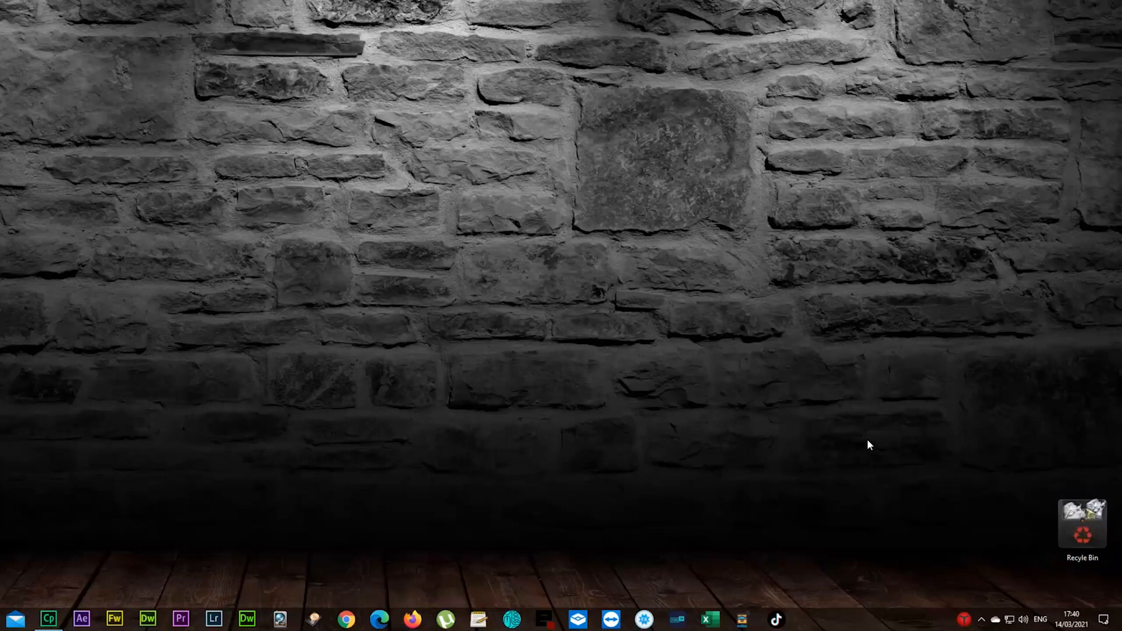
mouse_move(878, 465)
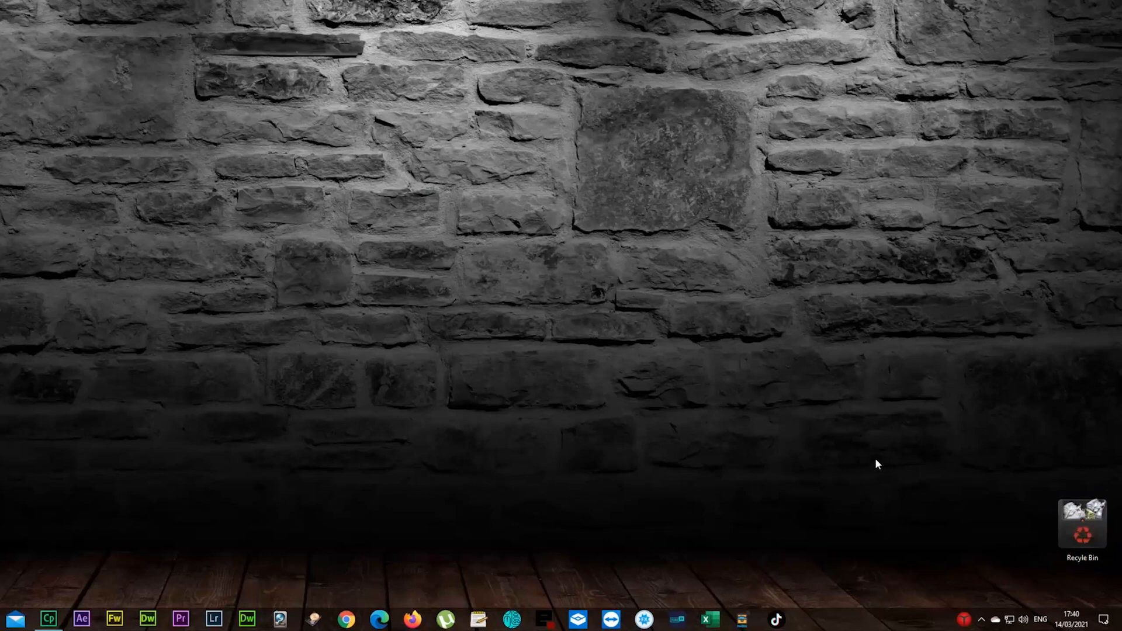
mouse_move(890, 417)
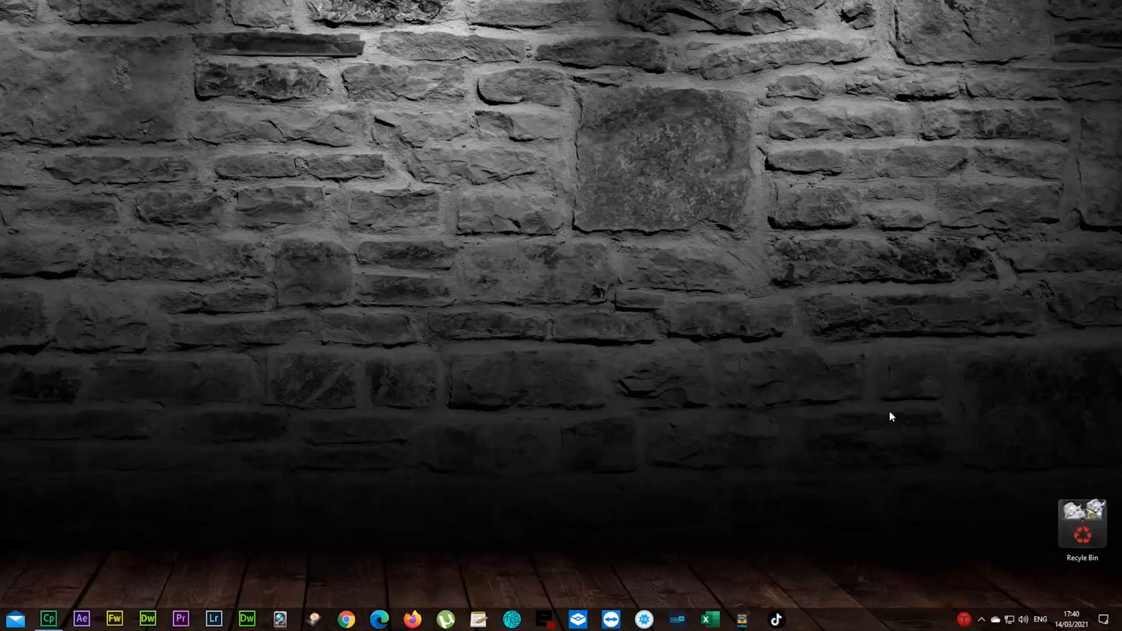
Step: Empty the Recycle Bin and confirm, watching the icon switch back to empty on its own
click(1082, 532)
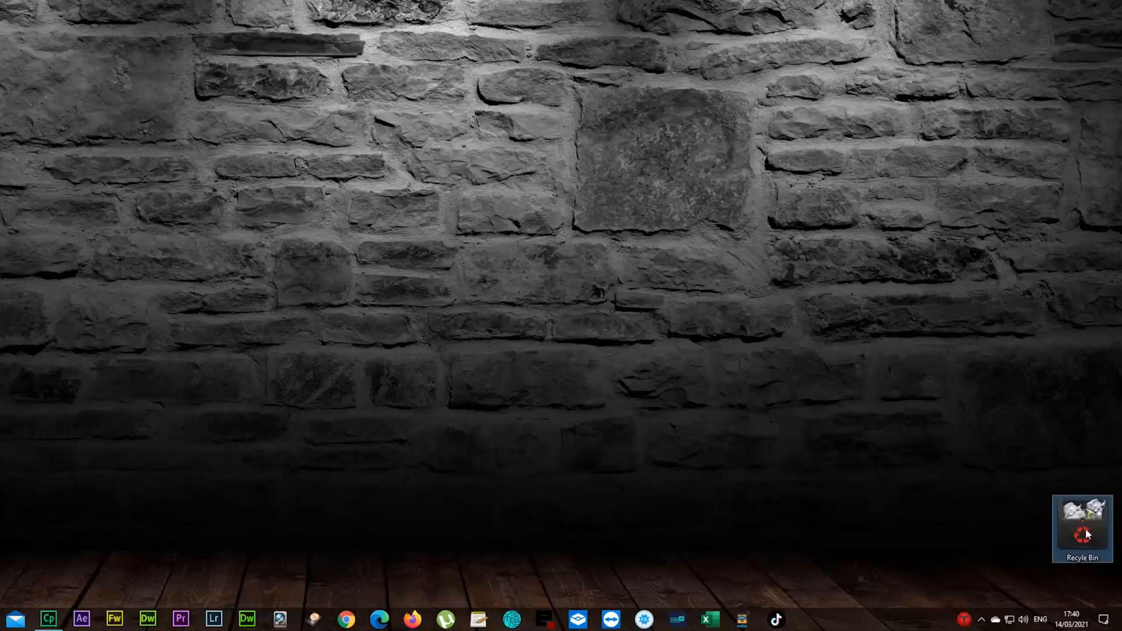
right_click(1082, 532)
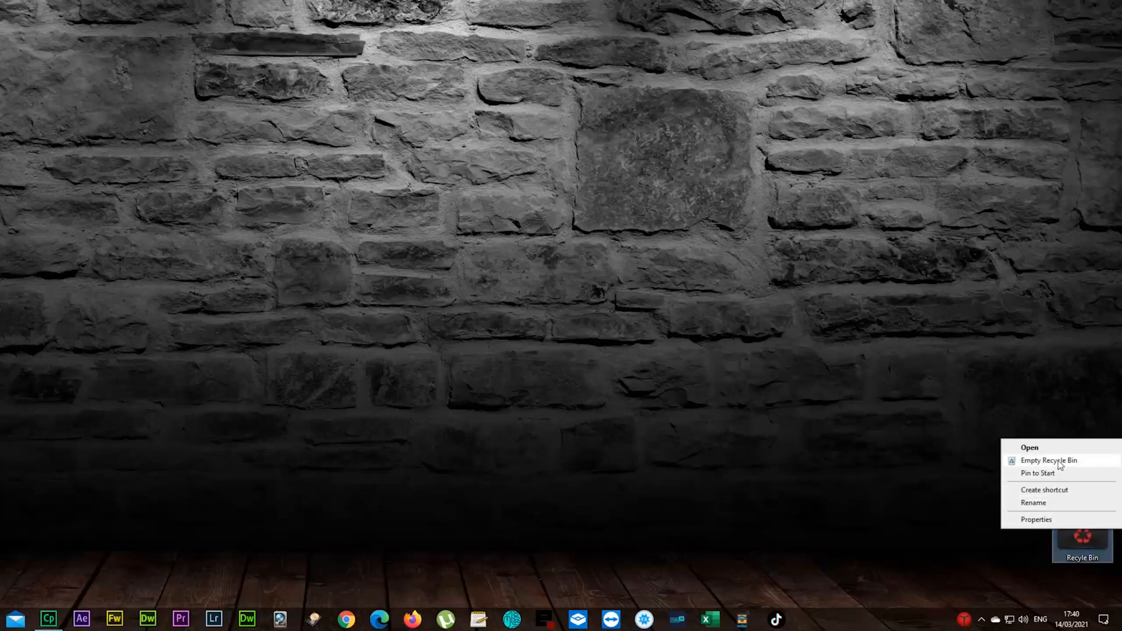
click(1048, 460)
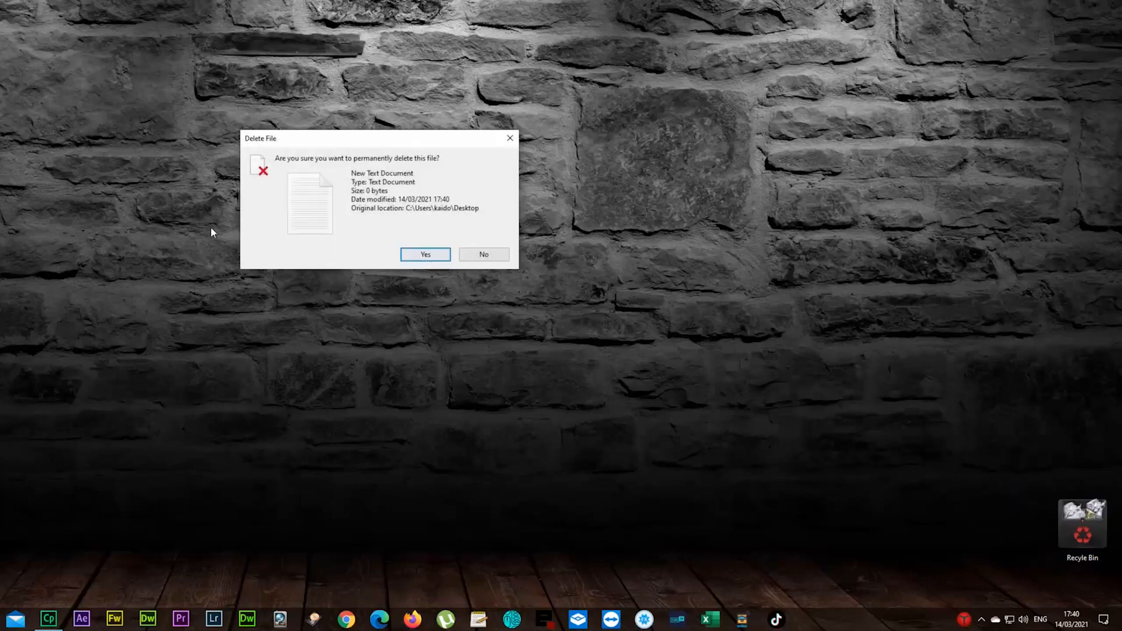
click(426, 255)
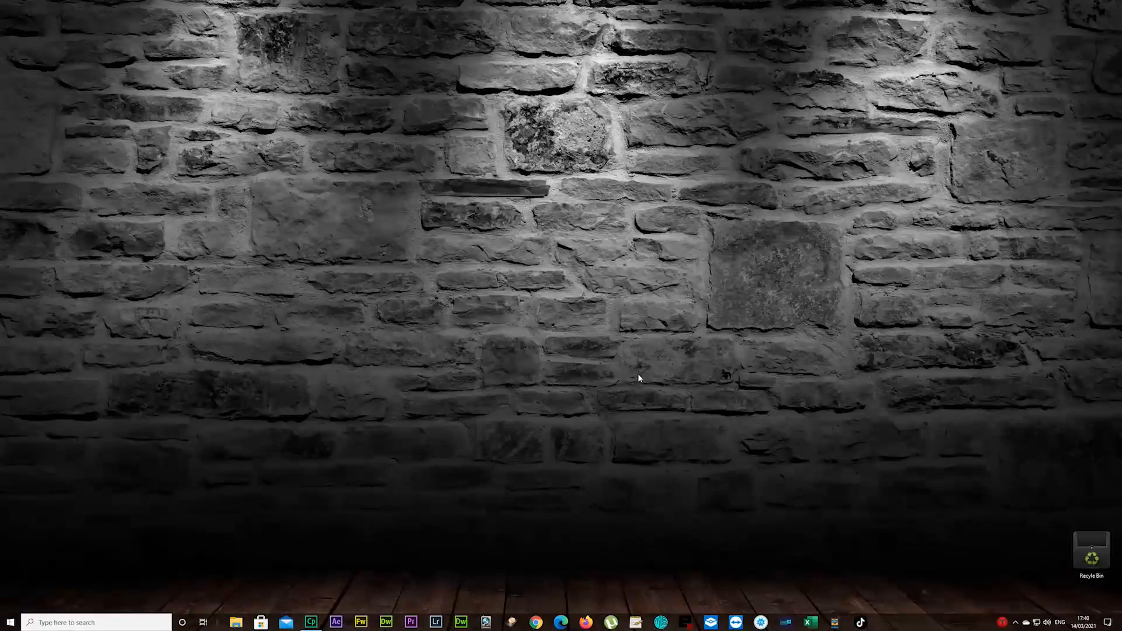
mouse_move(617, 374)
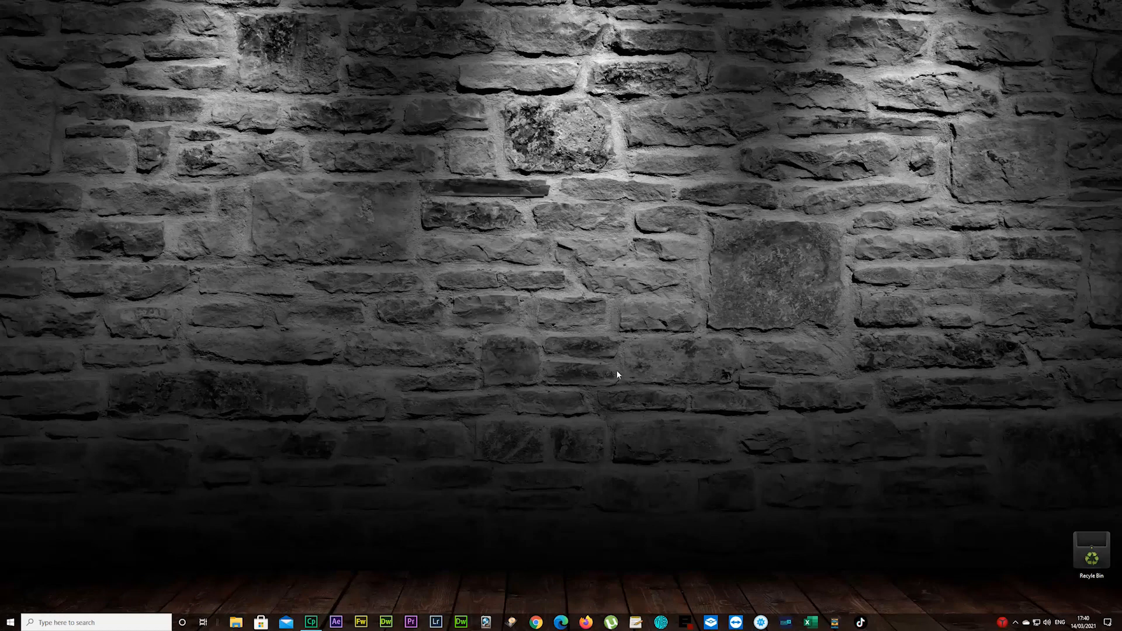